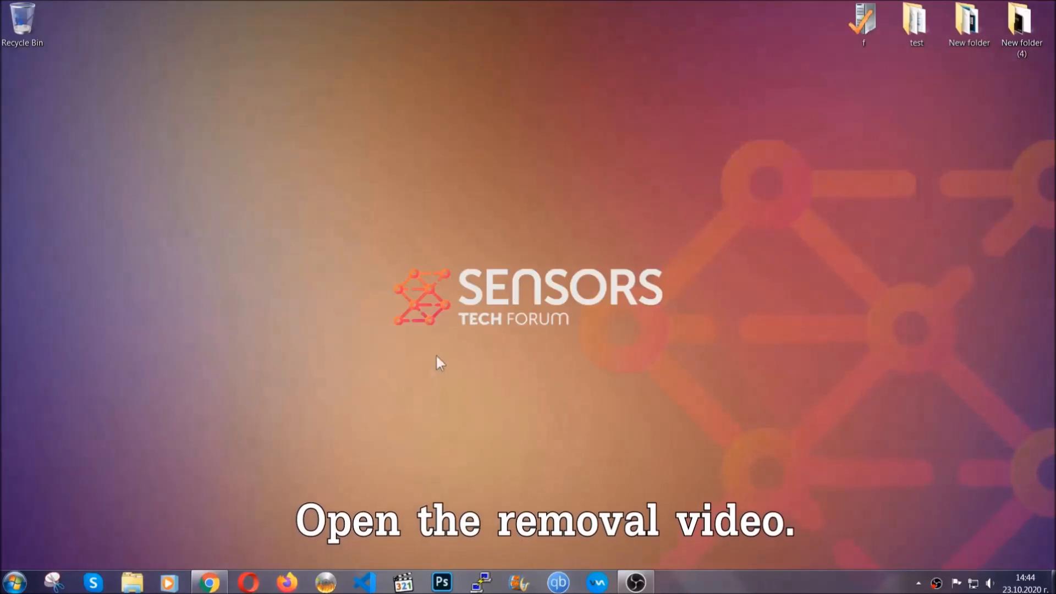
# Step: Follow the removal video's SensorsTechForum link and download the SpyHunter 5 malware removal tool
pyautogui.click(210, 583)
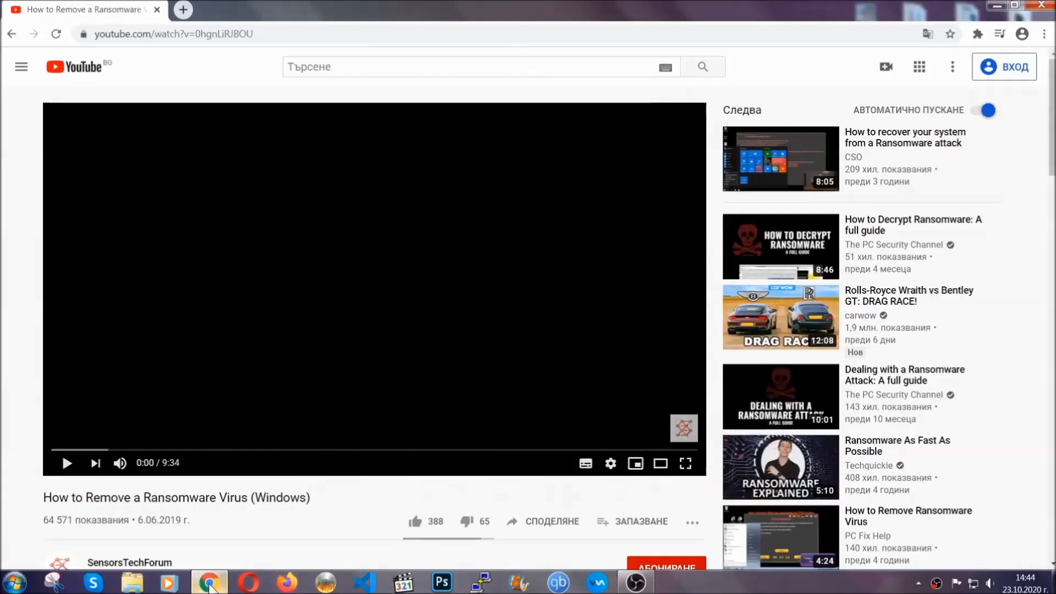
pyautogui.scroll(-3)
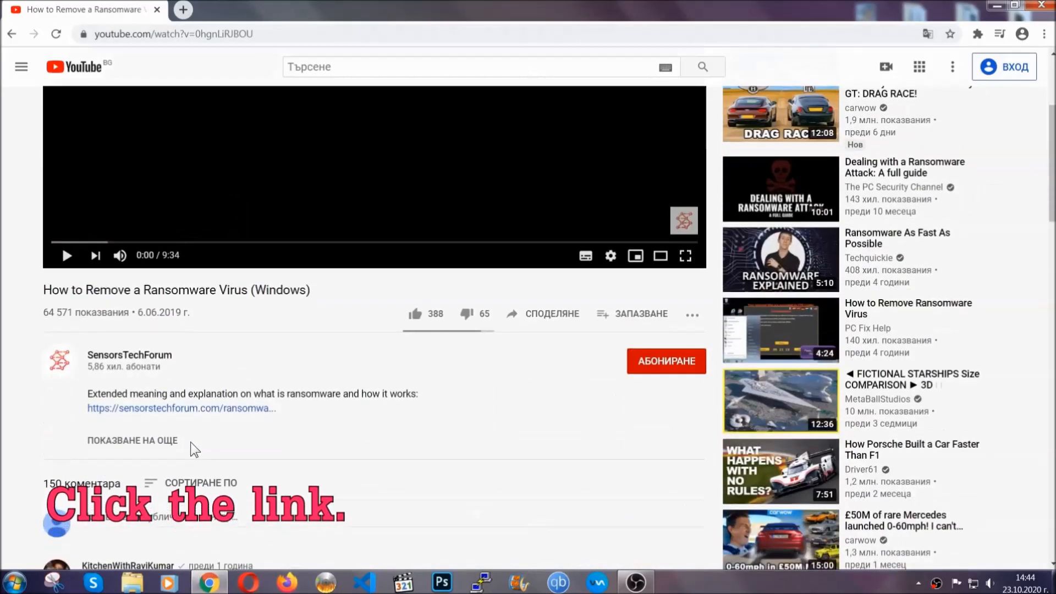
pyautogui.click(180, 408)
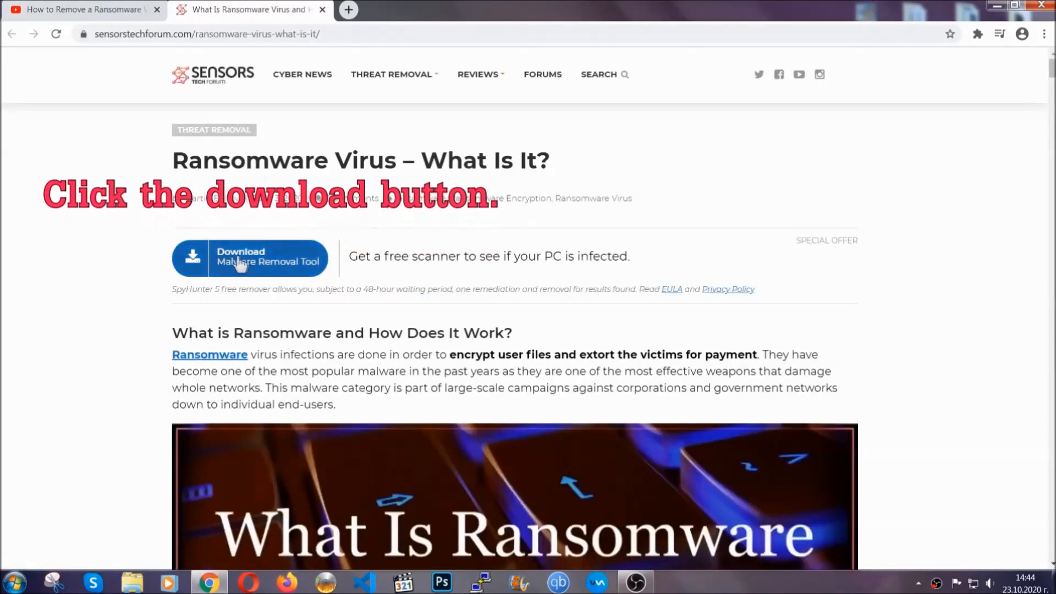
pyautogui.click(250, 258)
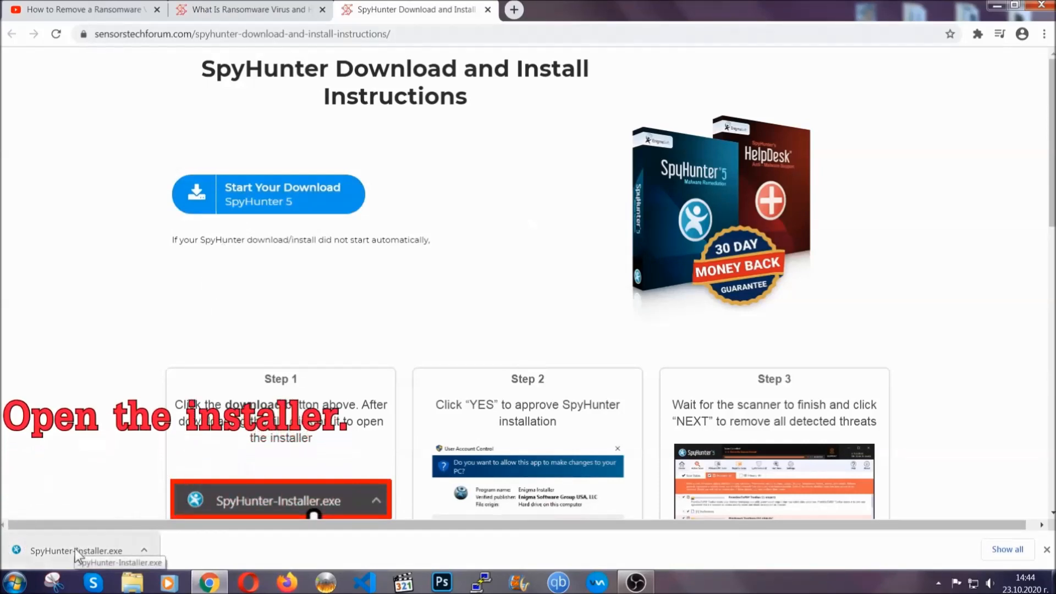
# Step: Run the SpyHunter installer in English, accept the license, and finish the installation
pyautogui.click(74, 550)
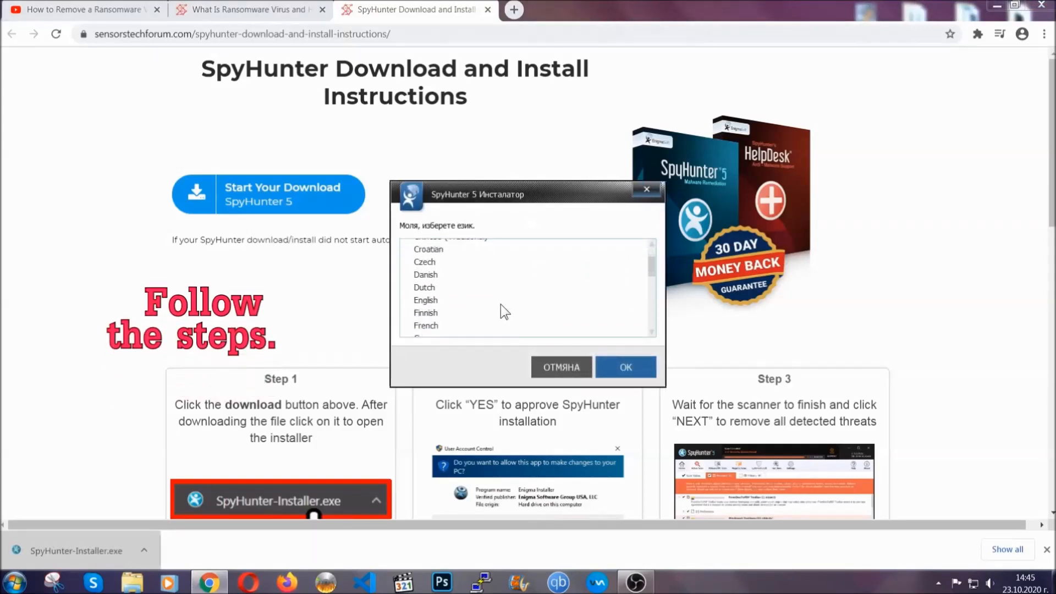
pyautogui.click(426, 300)
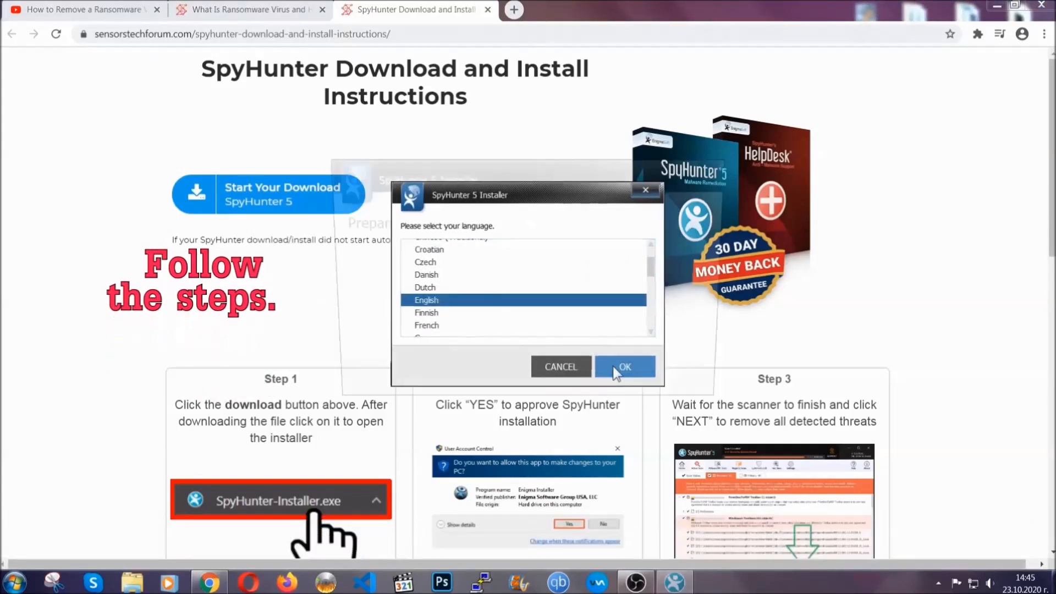
pyautogui.click(624, 366)
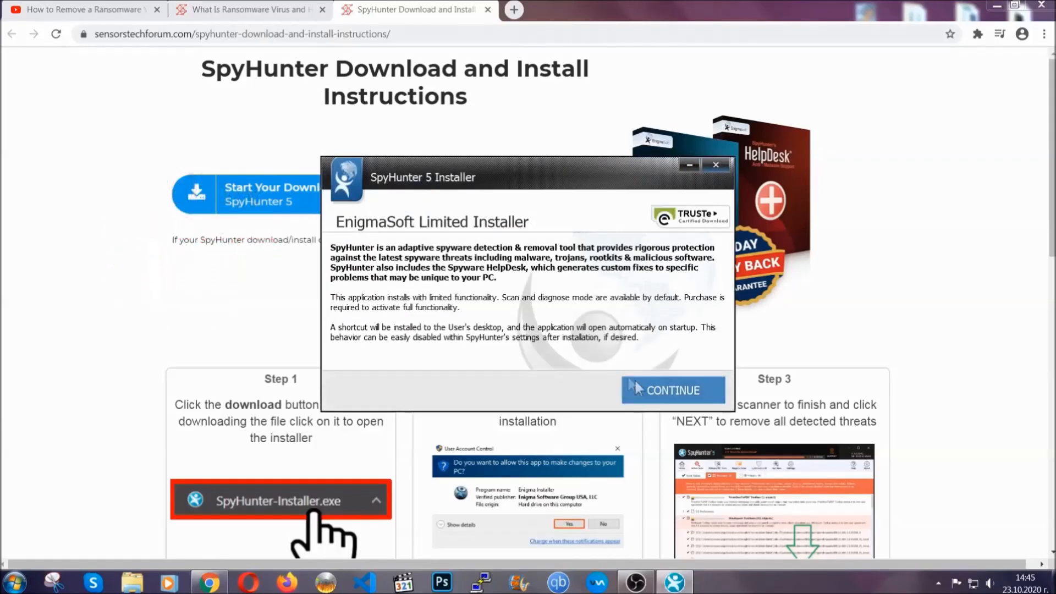
pyautogui.click(672, 390)
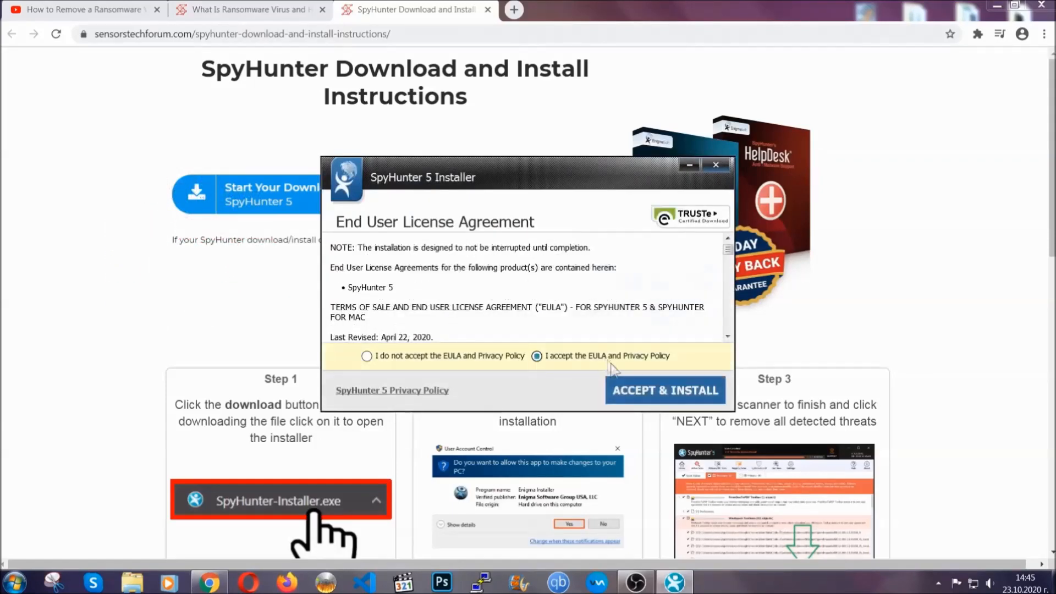
pyautogui.click(664, 390)
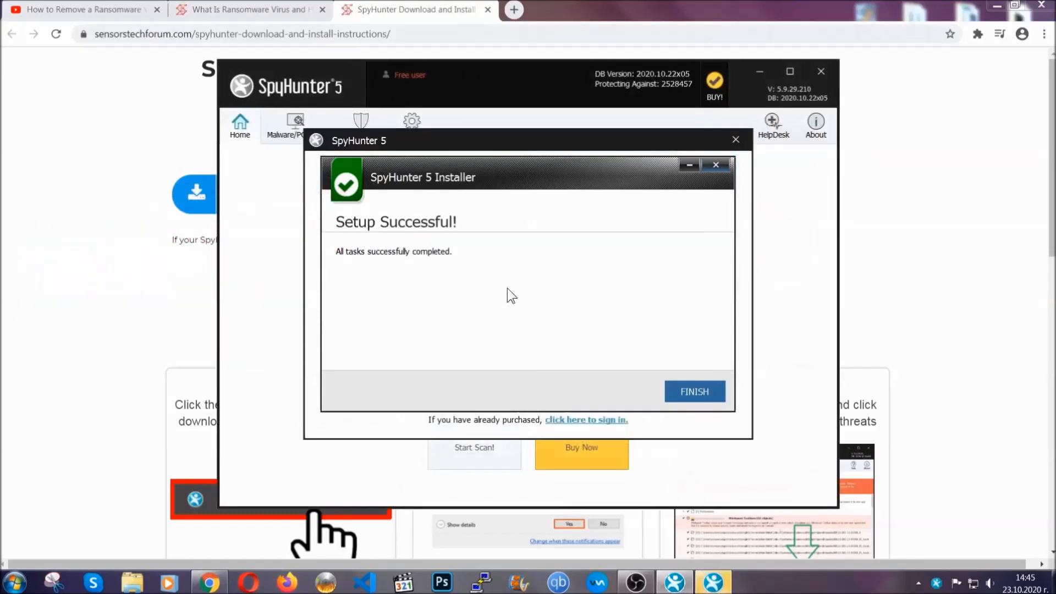
pyautogui.click(693, 392)
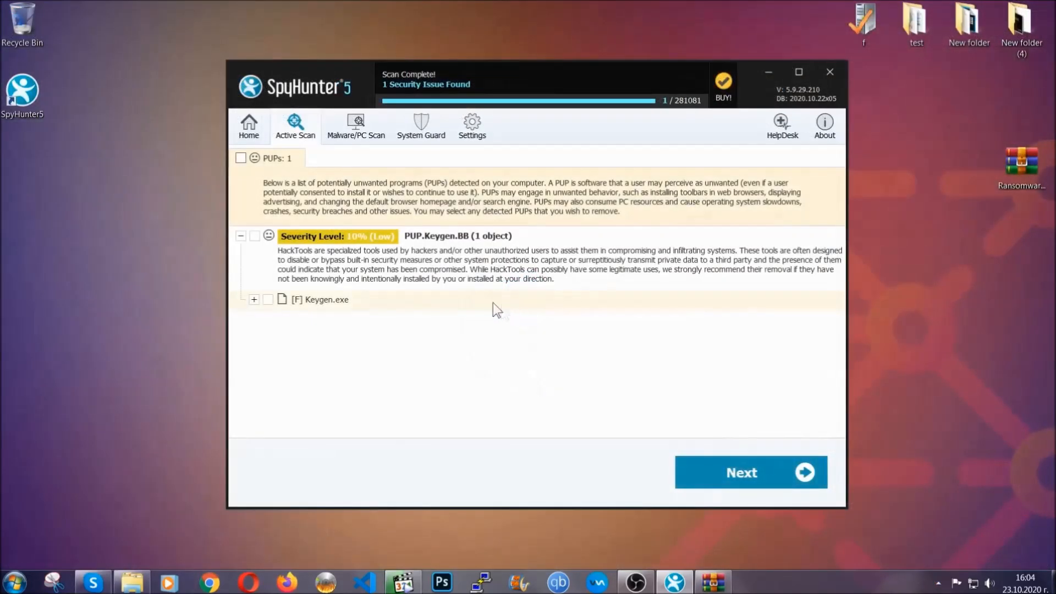
# Step: Tick the PUPs checkbox to mark Keygen.exe for removal
pyautogui.click(240, 158)
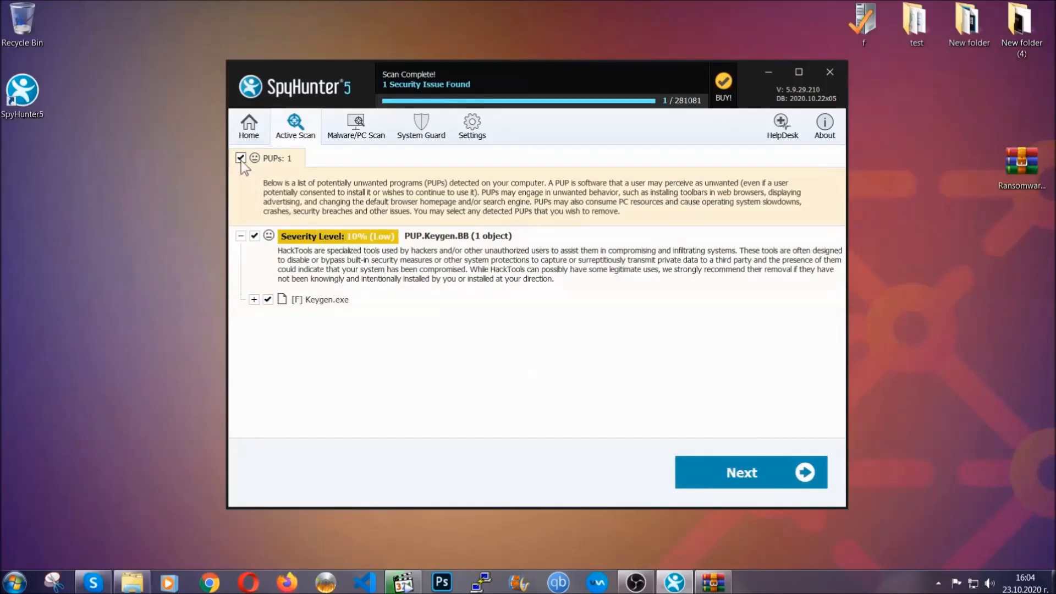
pyautogui.moveTo(740, 472)
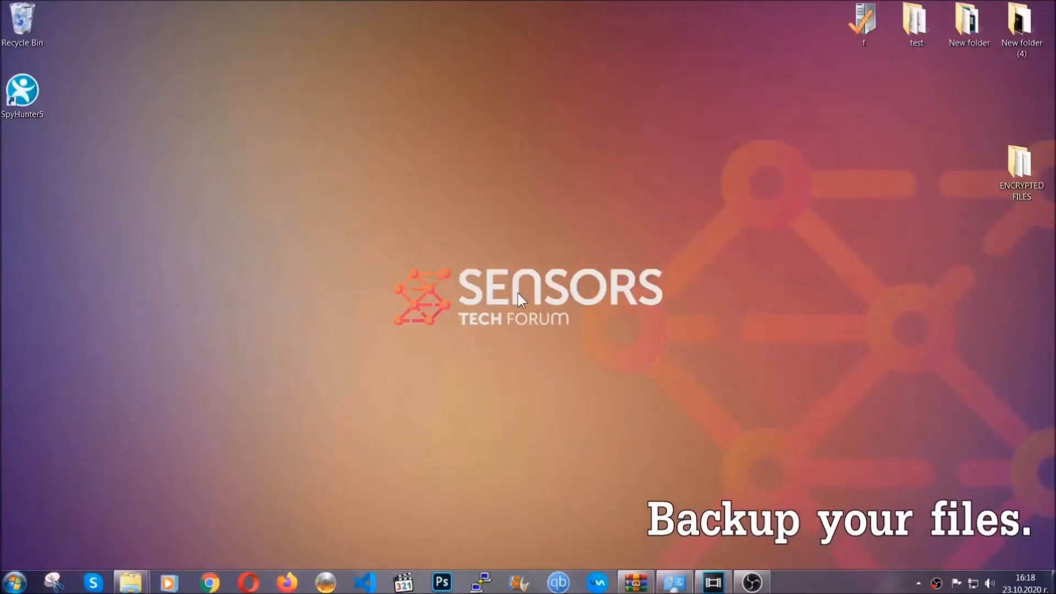
# Step: Paste the six .efji files from ENCRYPTED FILES onto FLASH DRIVE (H:) and close it
pyautogui.click(1021, 167)
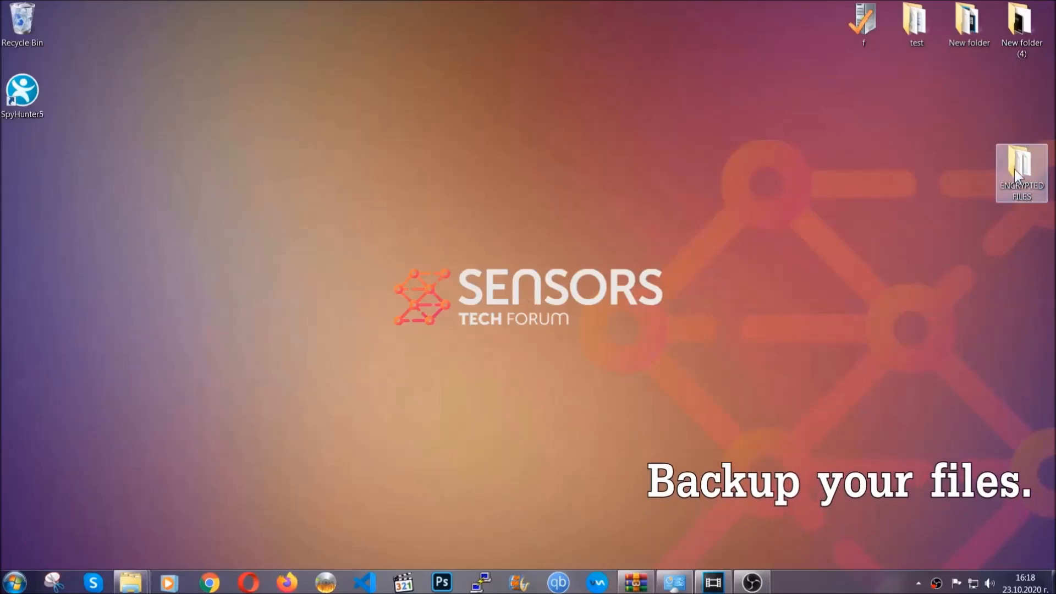
pyautogui.doubleClick(1020, 172)
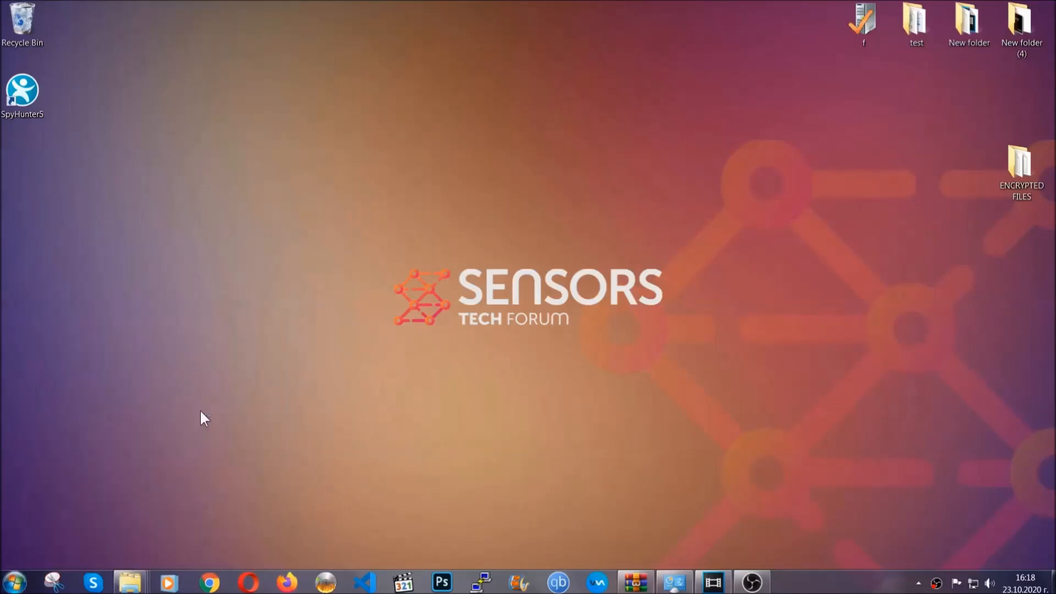
pyautogui.click(129, 582)
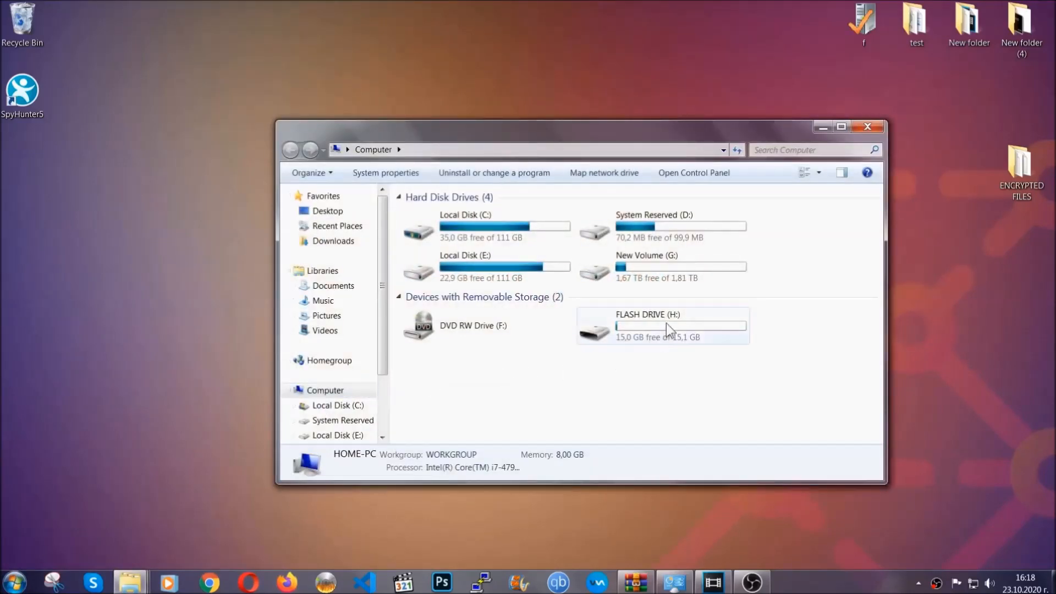
pyautogui.doubleClick(646, 325)
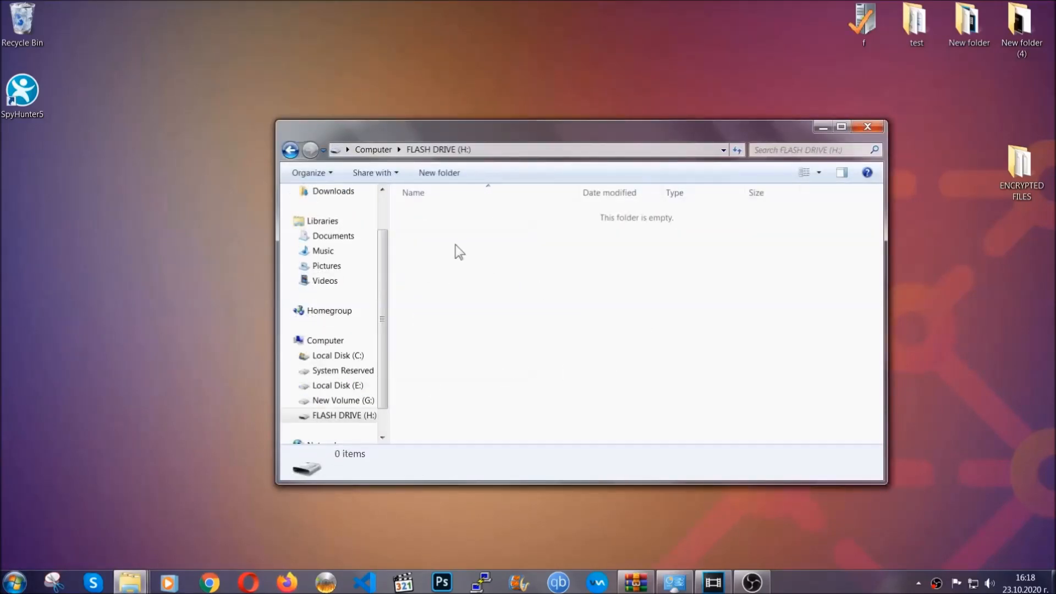
pyautogui.rightClick(458, 253)
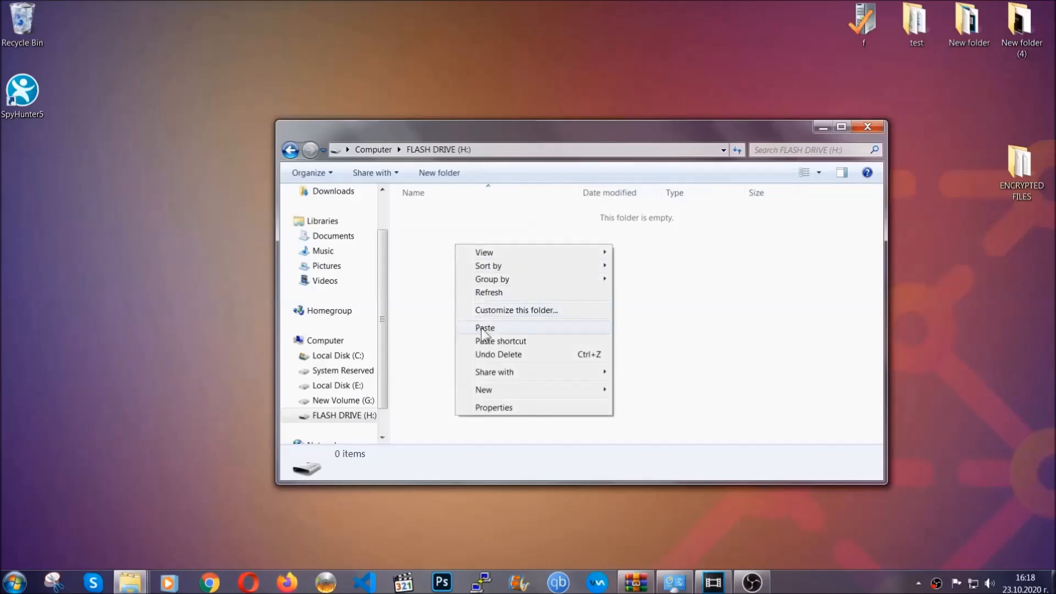
pyautogui.click(484, 328)
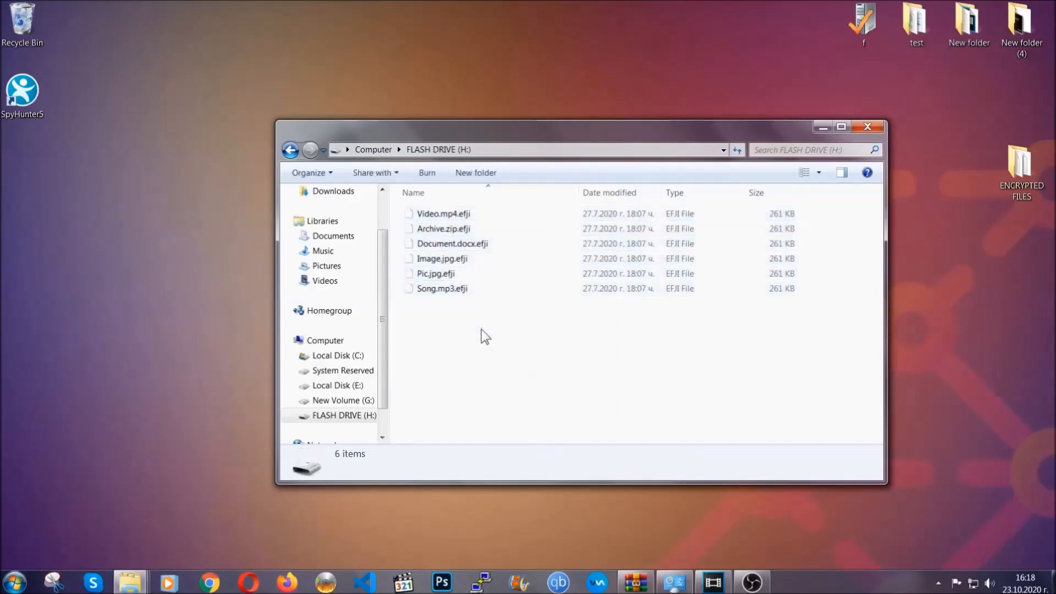
pyautogui.moveTo(869, 127)
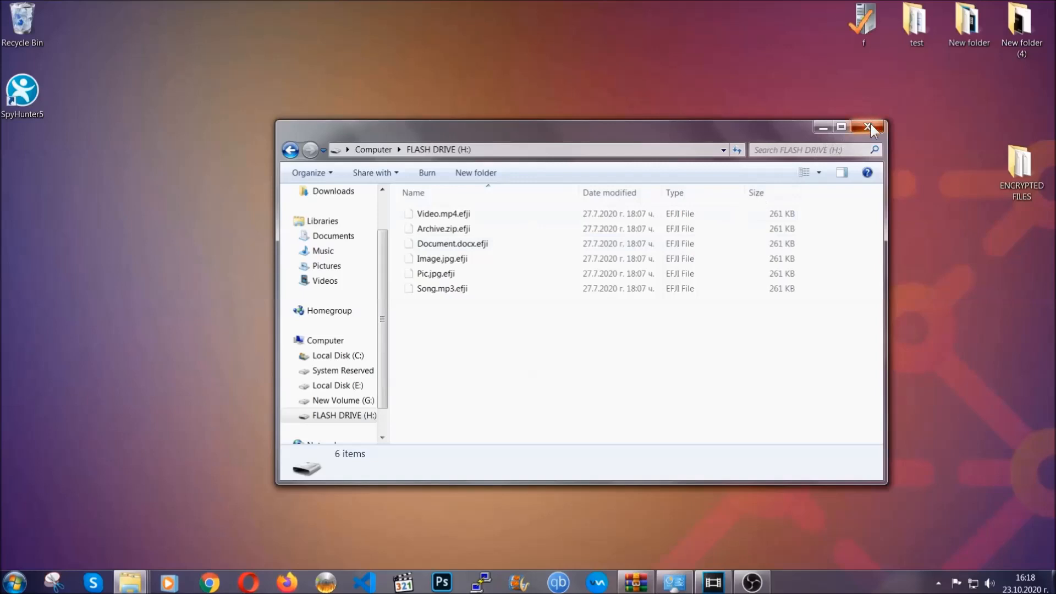
pyautogui.click(869, 127)
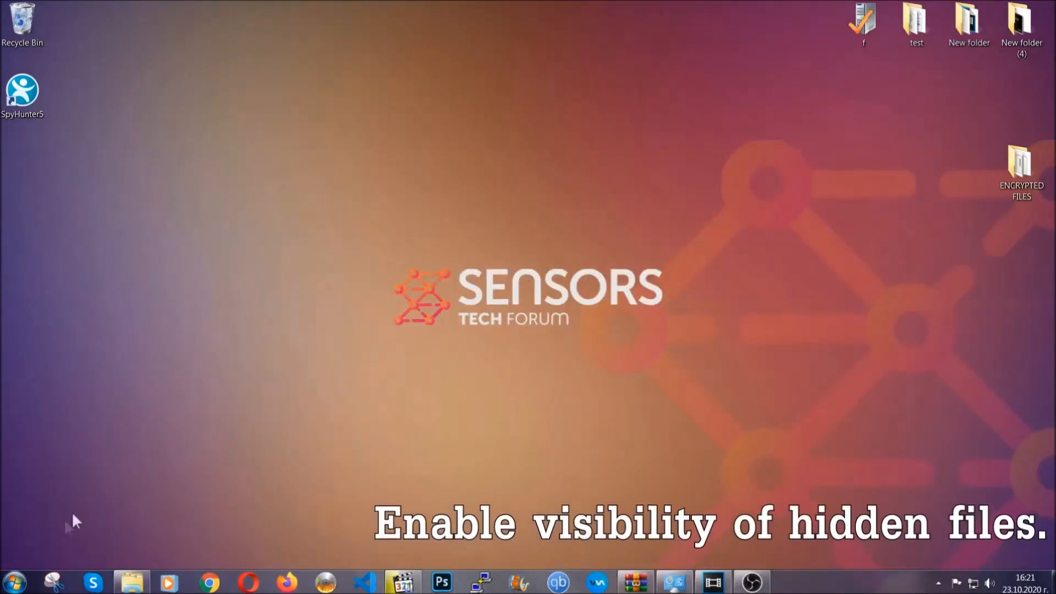
# Step: Find Folder Options via search and apply 'Show hidden files, folders, and drives'
pyautogui.click(13, 581)
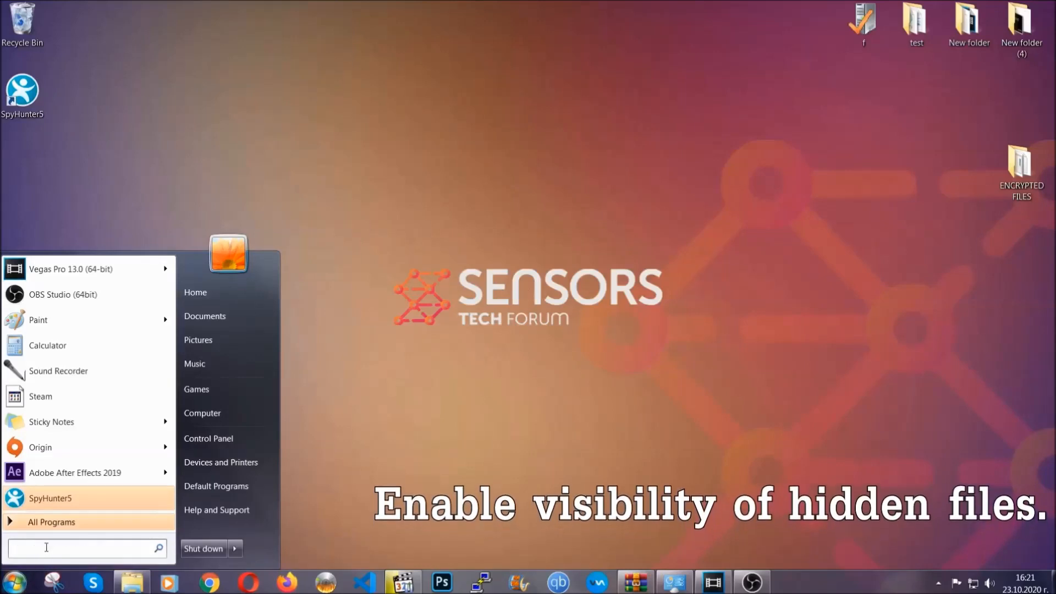
pyautogui.write('s')
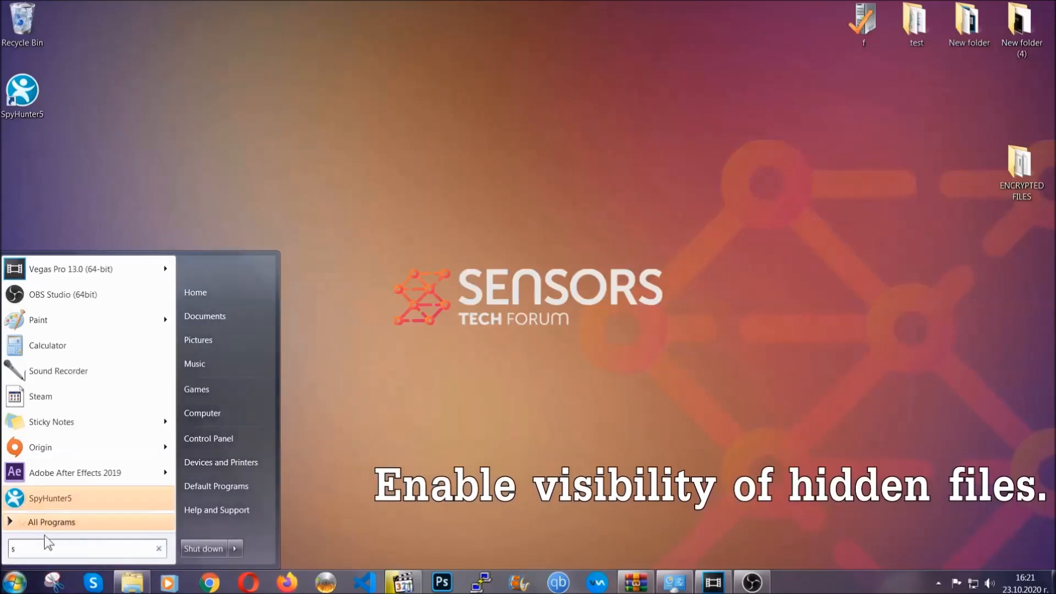
pyautogui.write('how hidden files and folders')
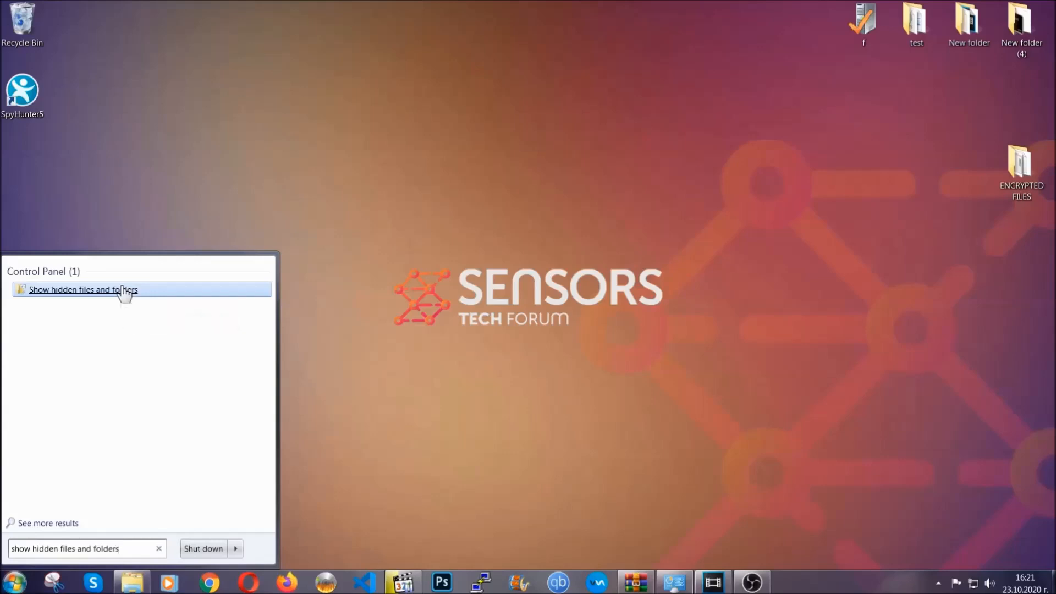
pyautogui.click(83, 289)
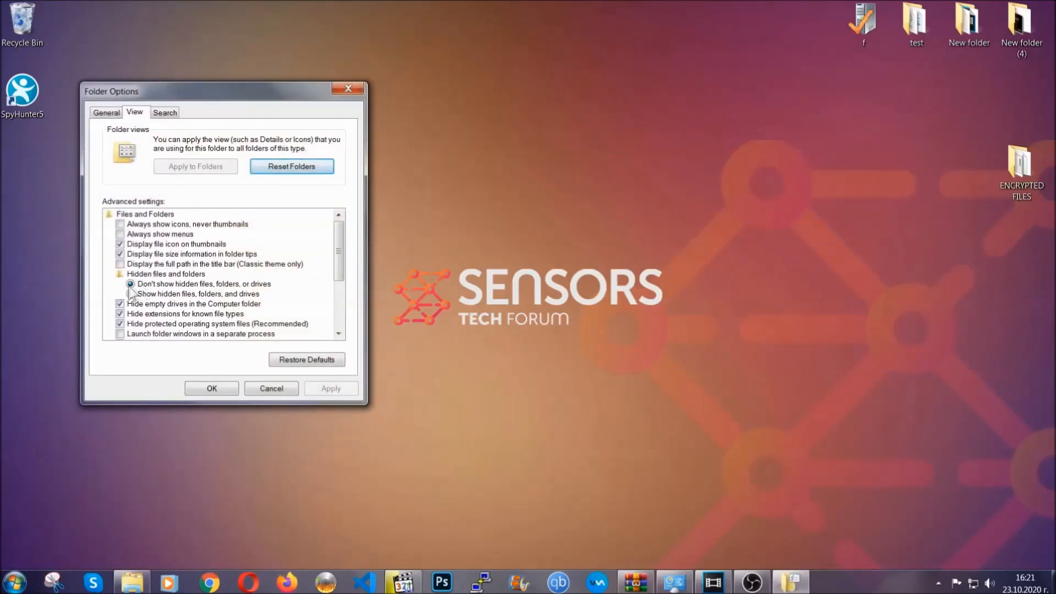
pyautogui.click(132, 293)
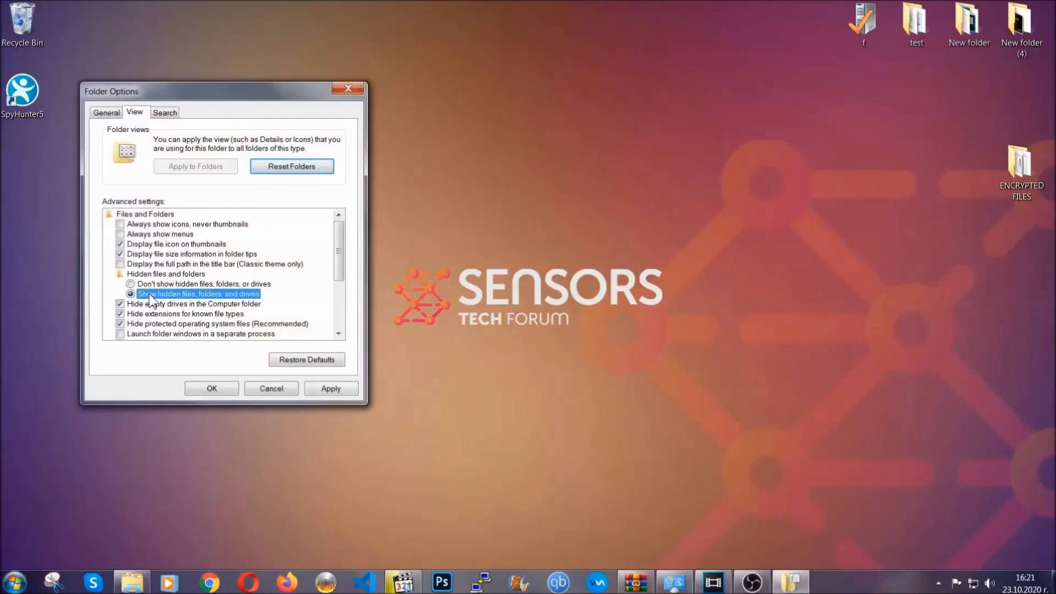
pyautogui.click(330, 387)
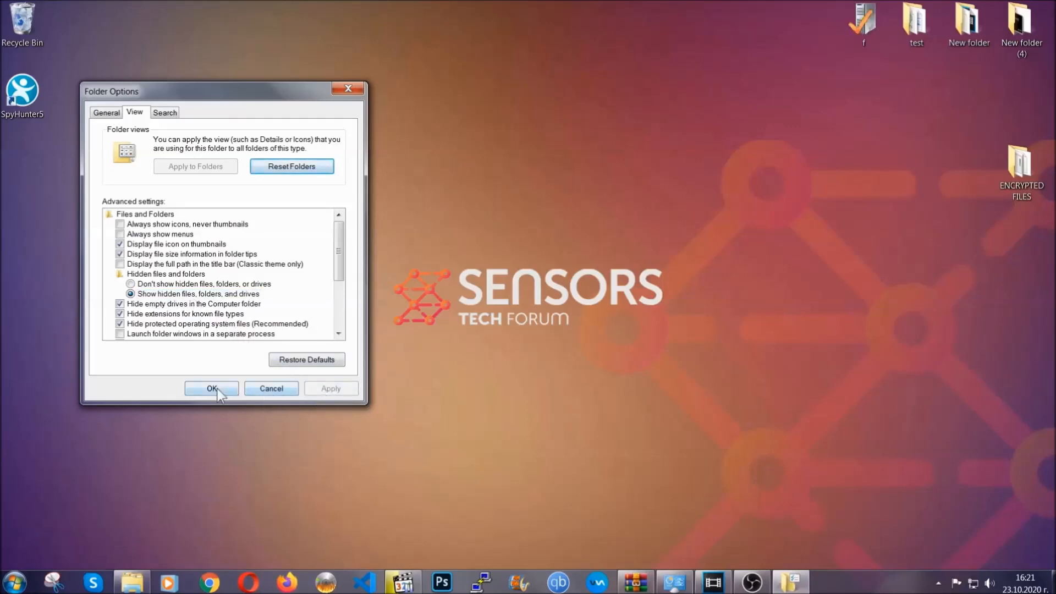
pyautogui.click(211, 389)
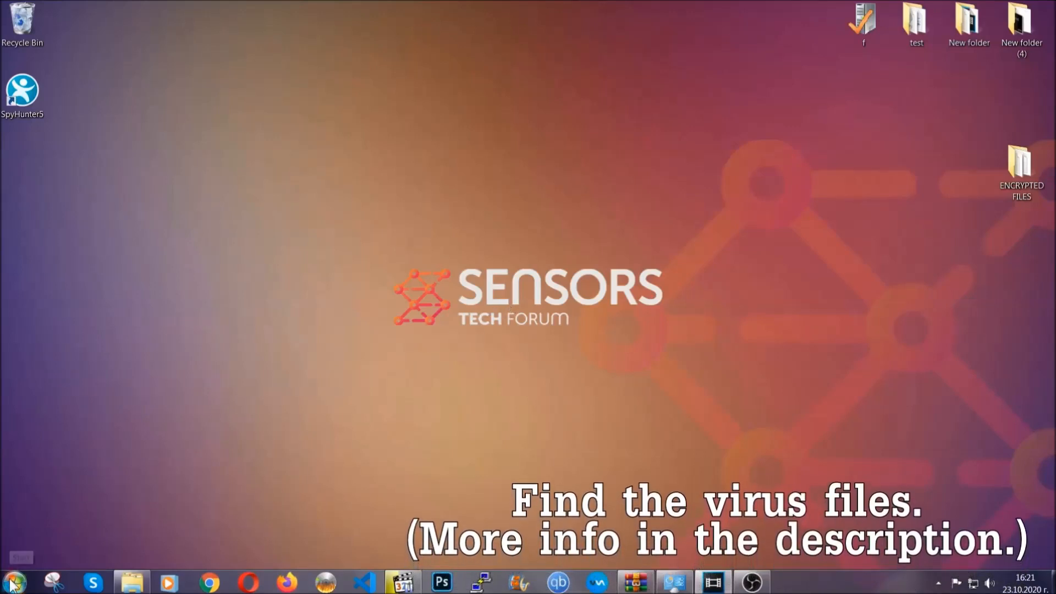
# Step: Search the whole computer from the Computer window for the virus file
pyautogui.click(11, 581)
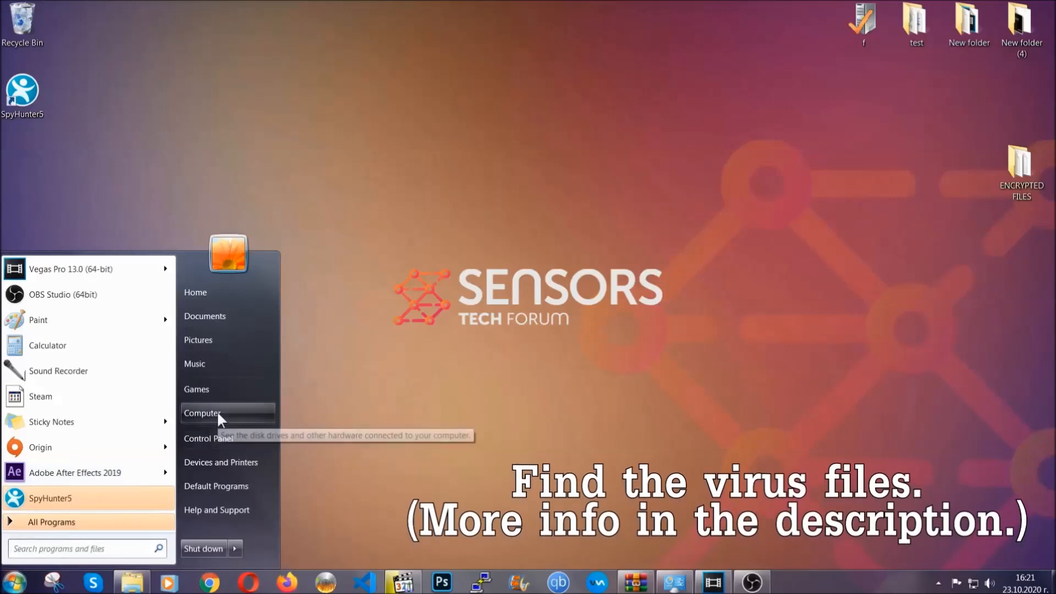
pyautogui.click(203, 413)
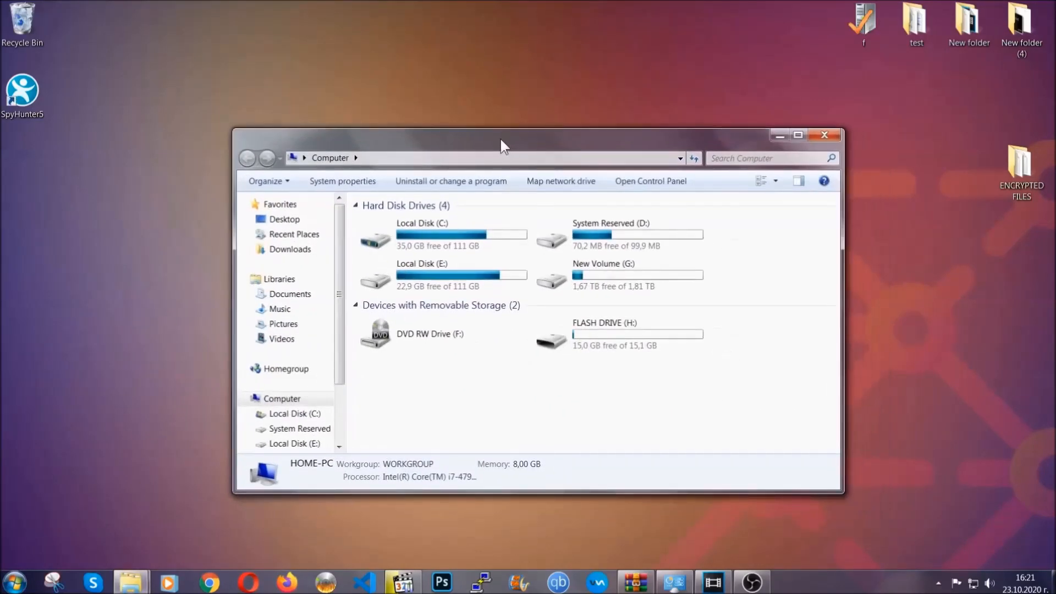
pyautogui.click(768, 158)
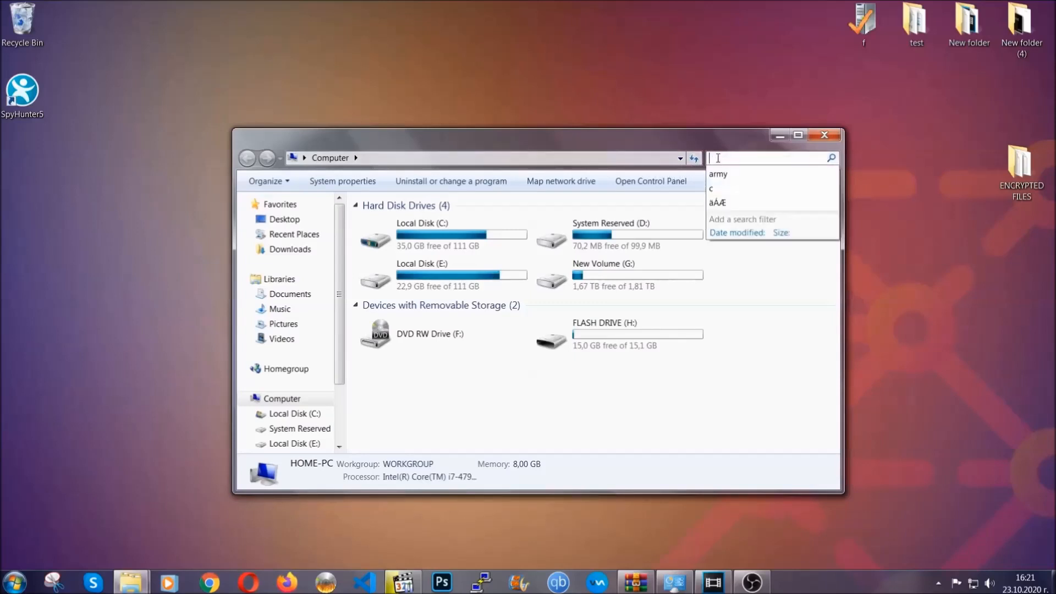
pyautogui.write('file')
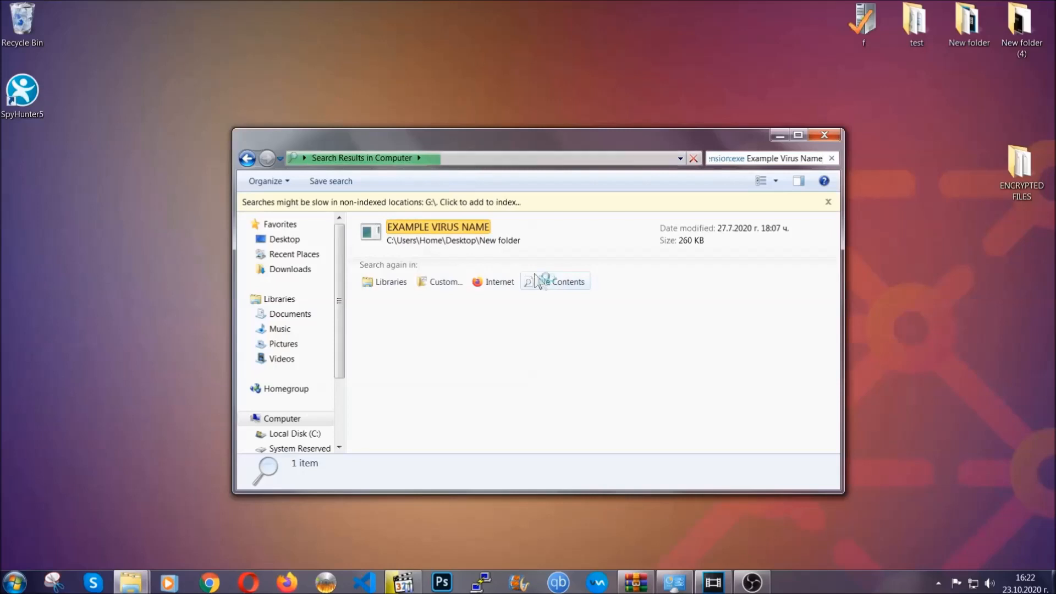
# Step: Delete the found EXAMPLE VIRUS NAME application to the Recycle Bin and close the window
pyautogui.click(437, 232)
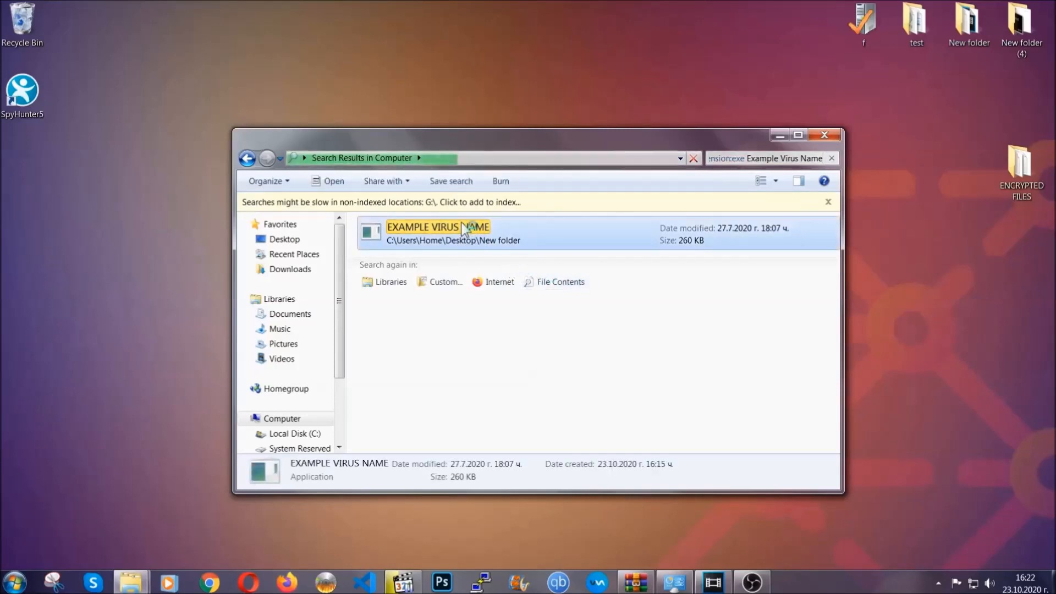
pyautogui.rightClick(437, 227)
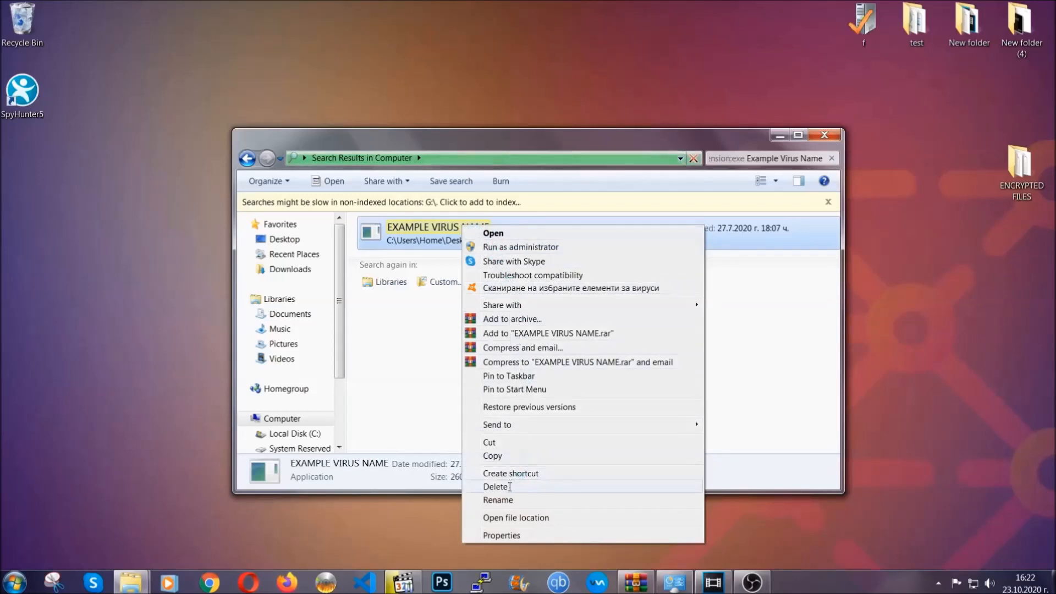
pyautogui.click(495, 486)
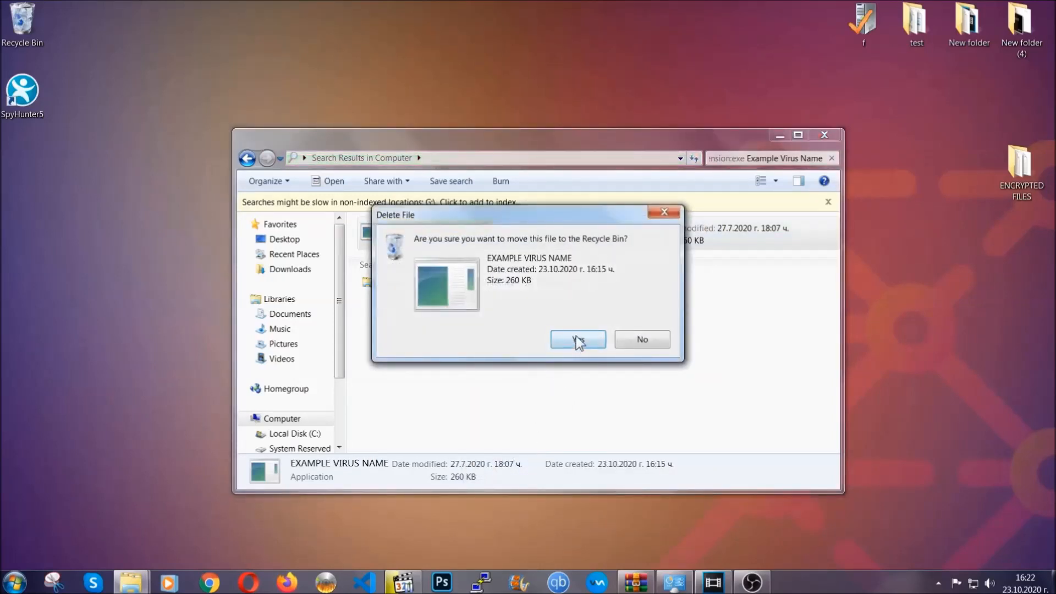
pyautogui.click(577, 339)
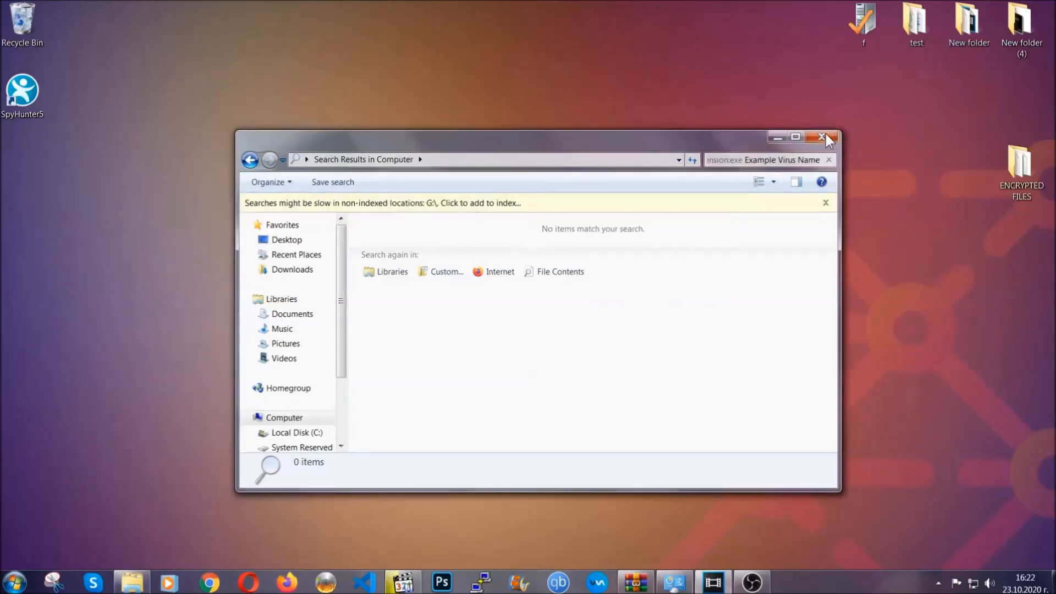
pyautogui.click(822, 137)
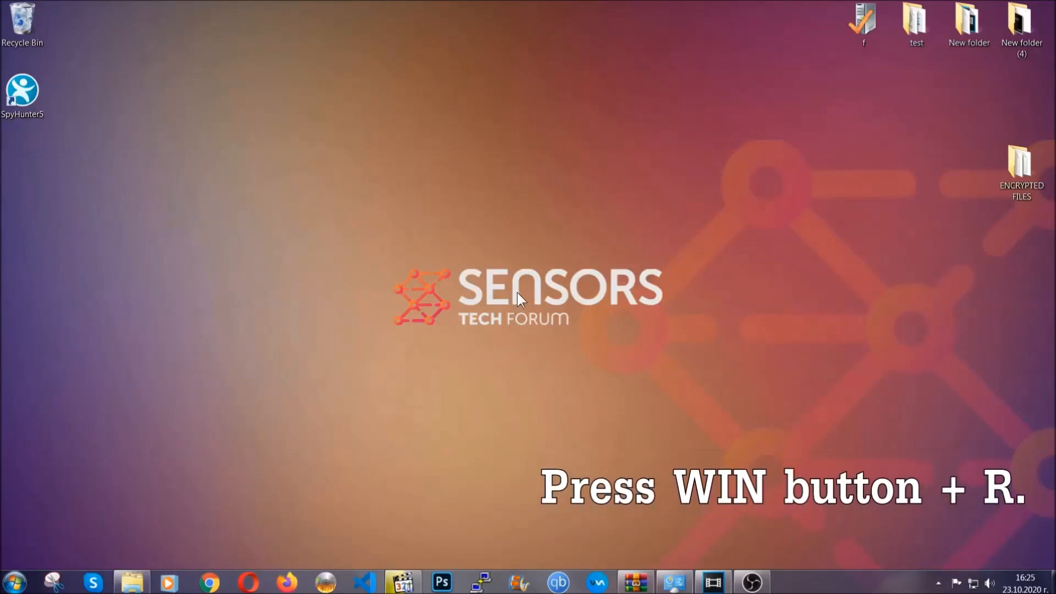
# Step: Run REGEDIT from the Win+R Run box
pyautogui.press('win+r')
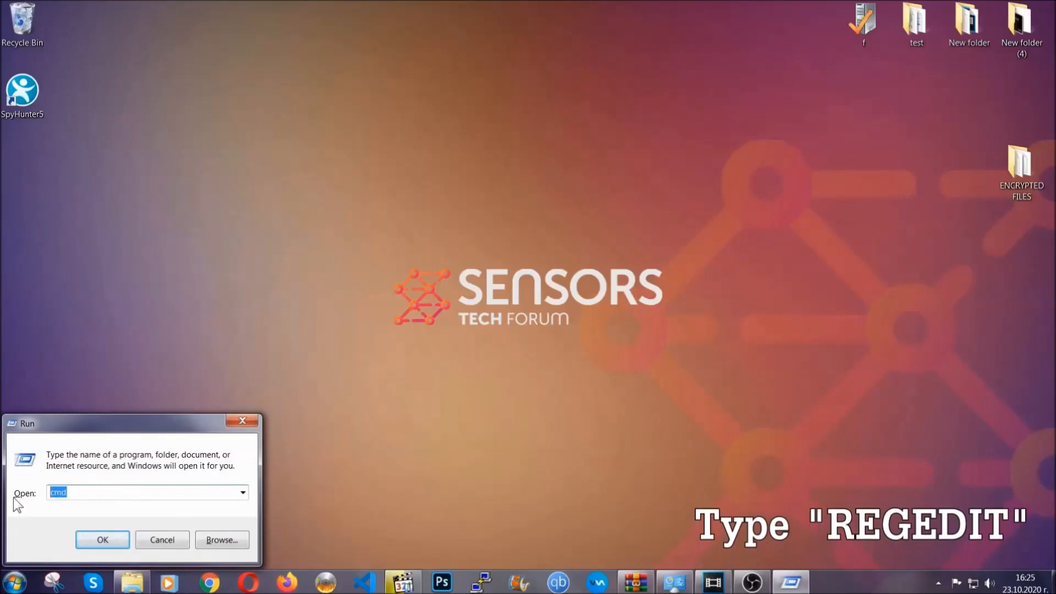
pyautogui.write('REGEDIT')
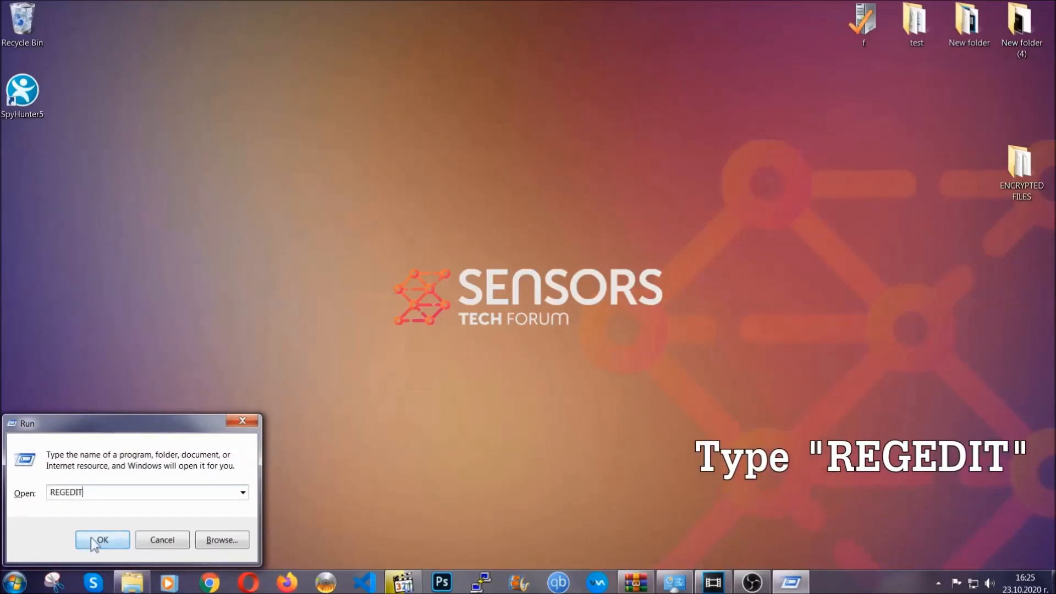
pyautogui.click(101, 540)
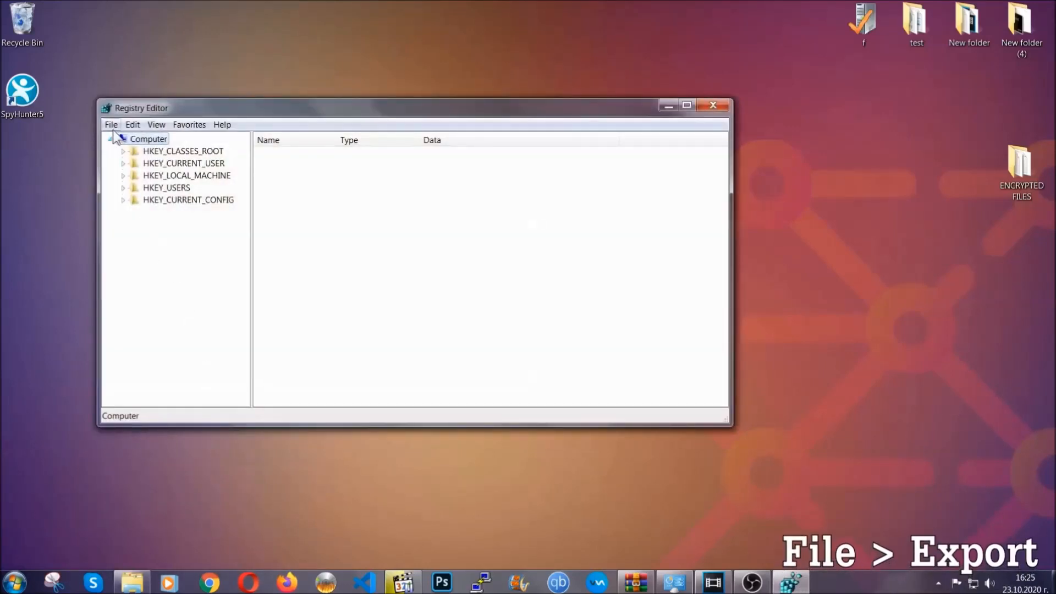
# Step: Export the whole registry to the desktop as BACKUP.reg
pyautogui.click(110, 125)
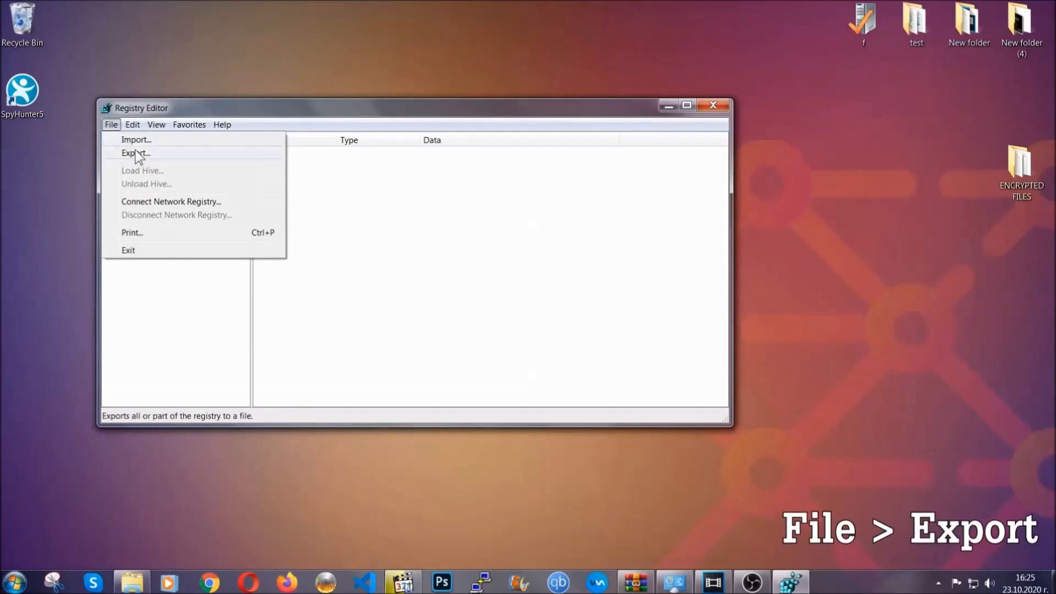
pyautogui.click(135, 152)
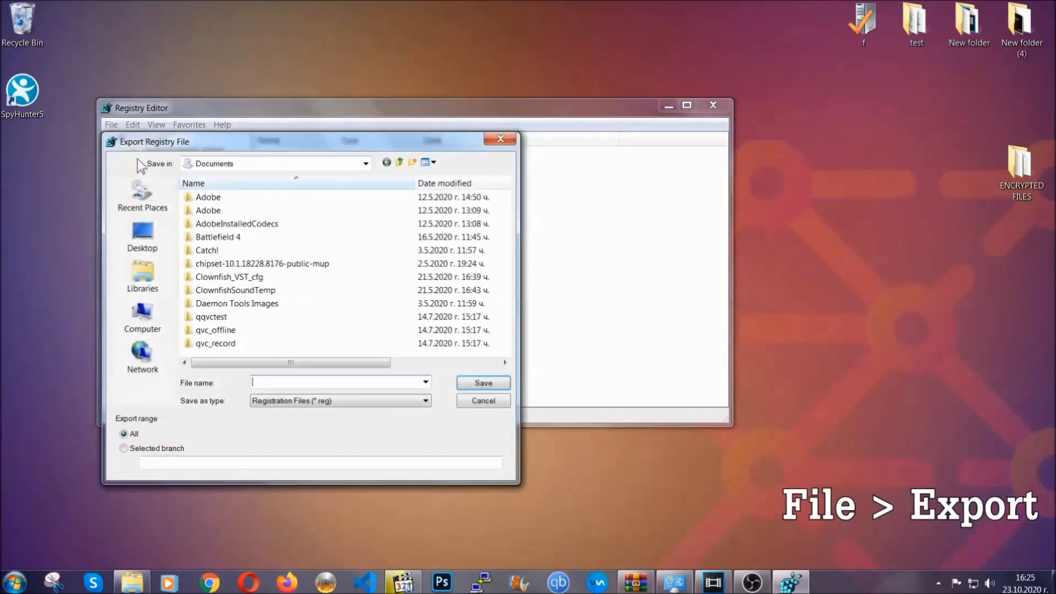
pyautogui.click(142, 236)
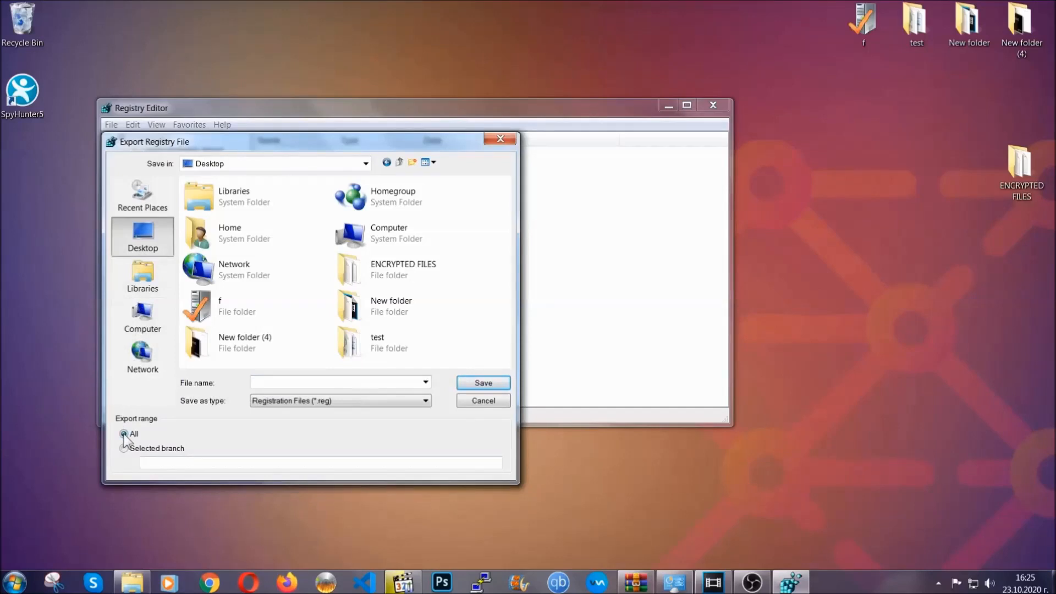
pyautogui.click(336, 381)
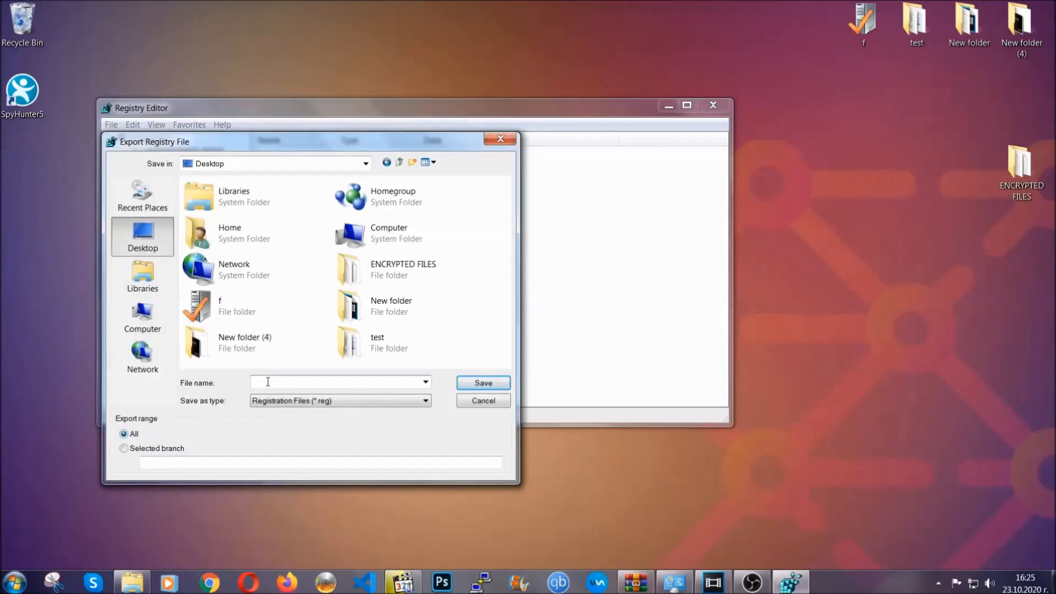
pyautogui.write('BACKUP')
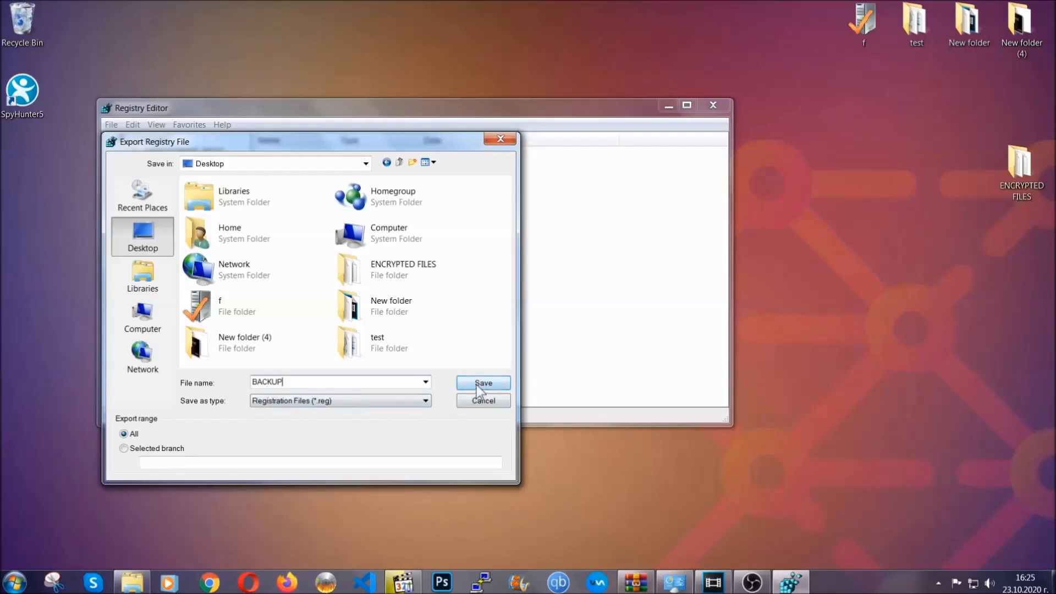
pyautogui.click(482, 383)
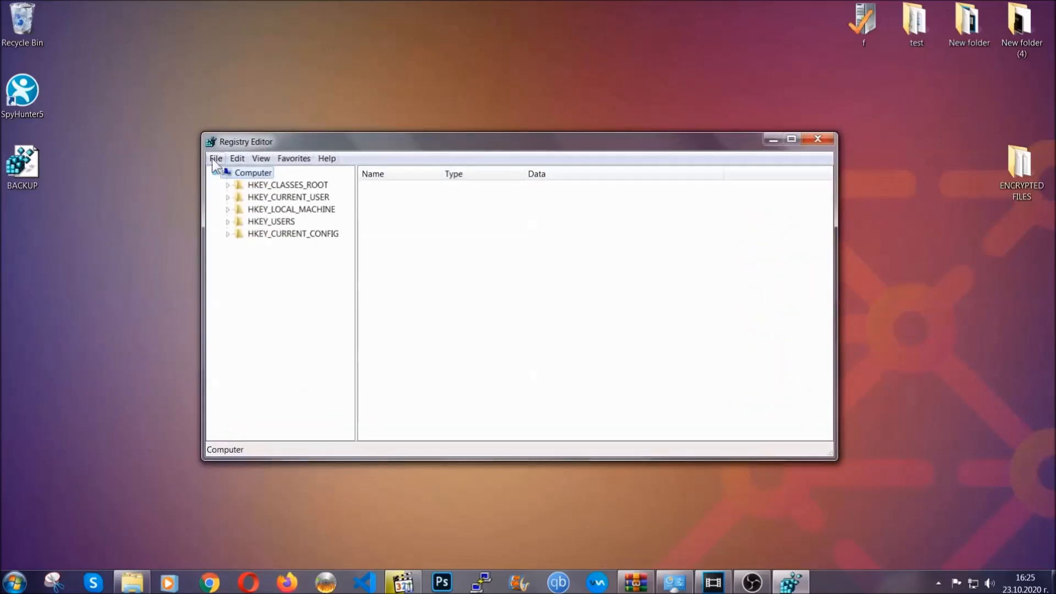
# Step: Search HKEY_CURRENT_USER with Find for the RunOnce key
pyautogui.click(215, 158)
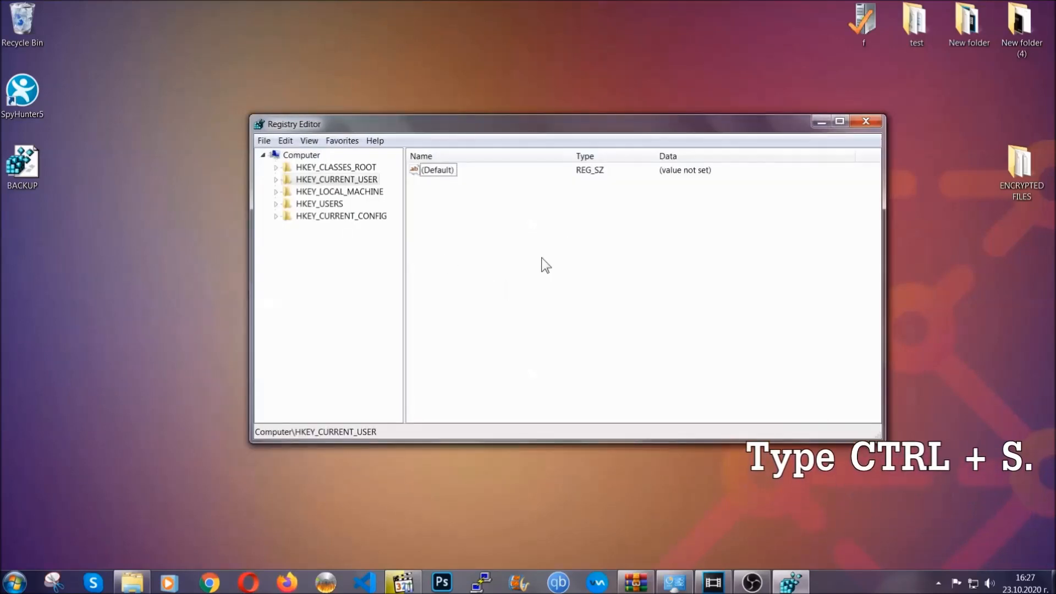
pyautogui.press('ctrl+f')
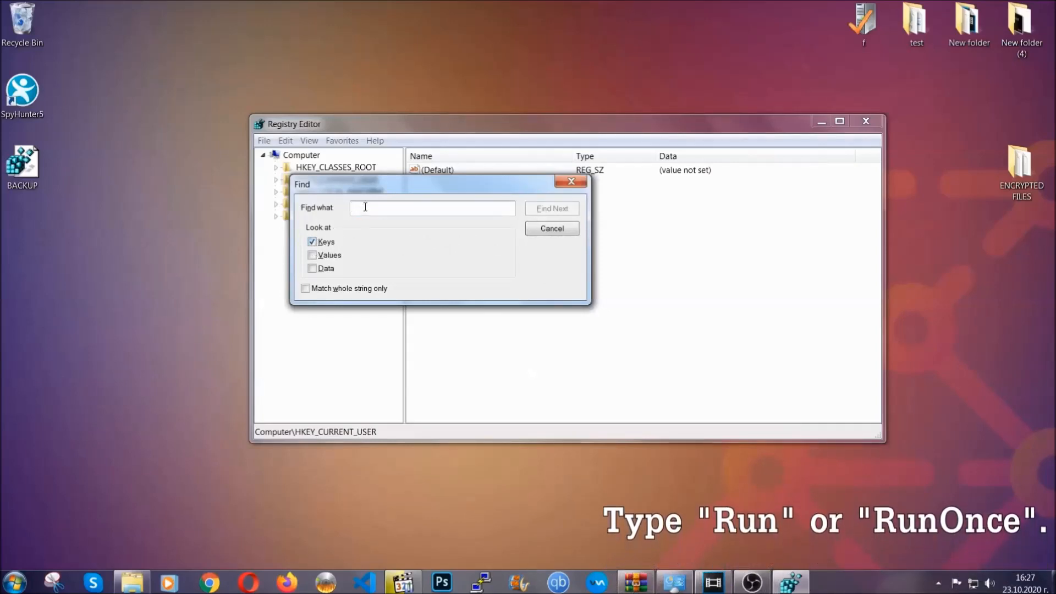
pyautogui.write('RunOnce')
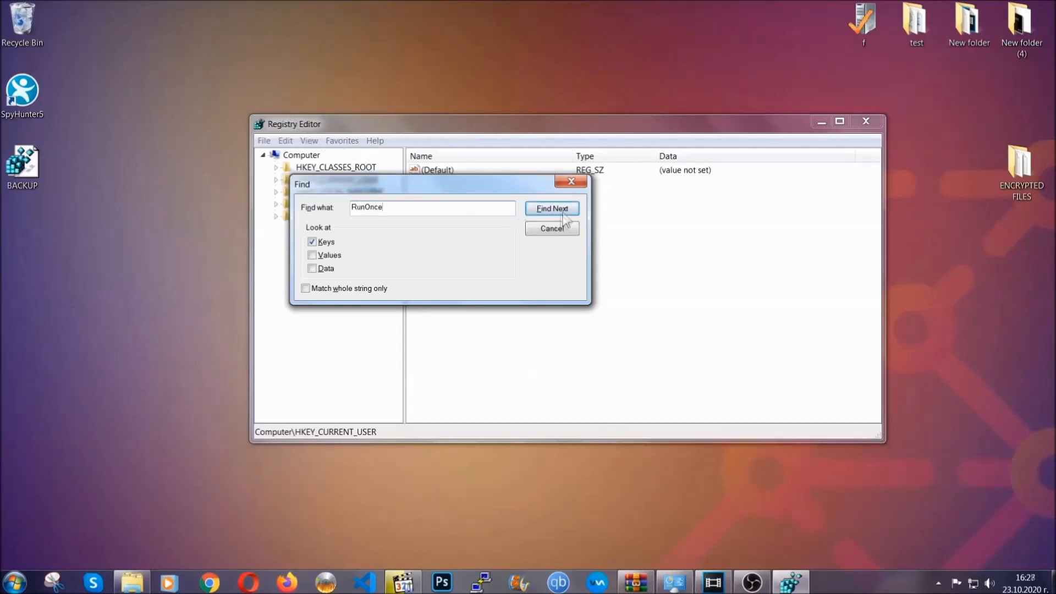
pyautogui.click(551, 208)
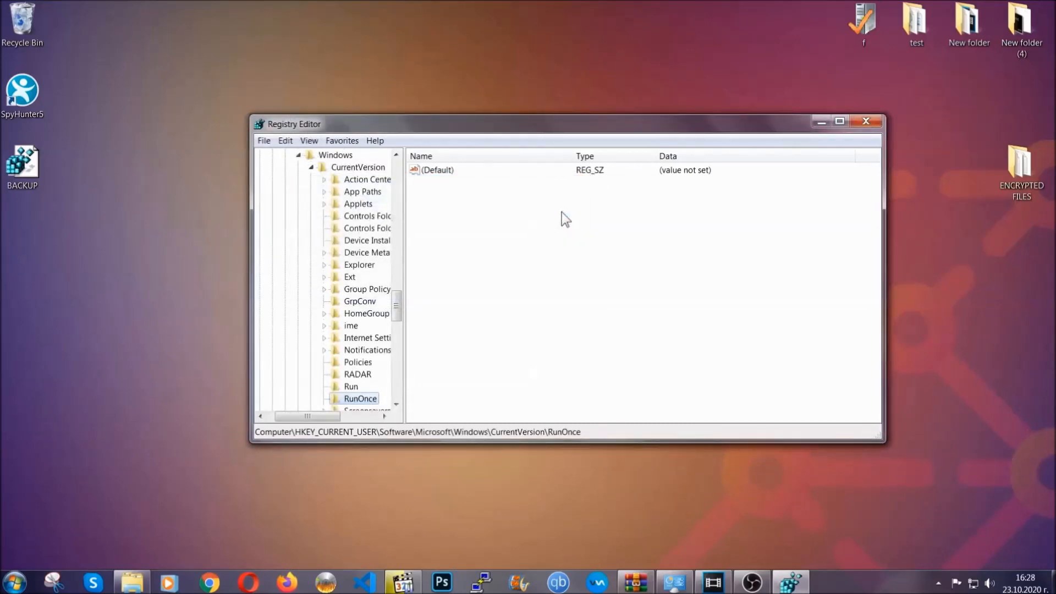
# Step: Delete THE VIRUS value from the Run key, close Registry Editor, and show the browser
pyautogui.scroll(-3)
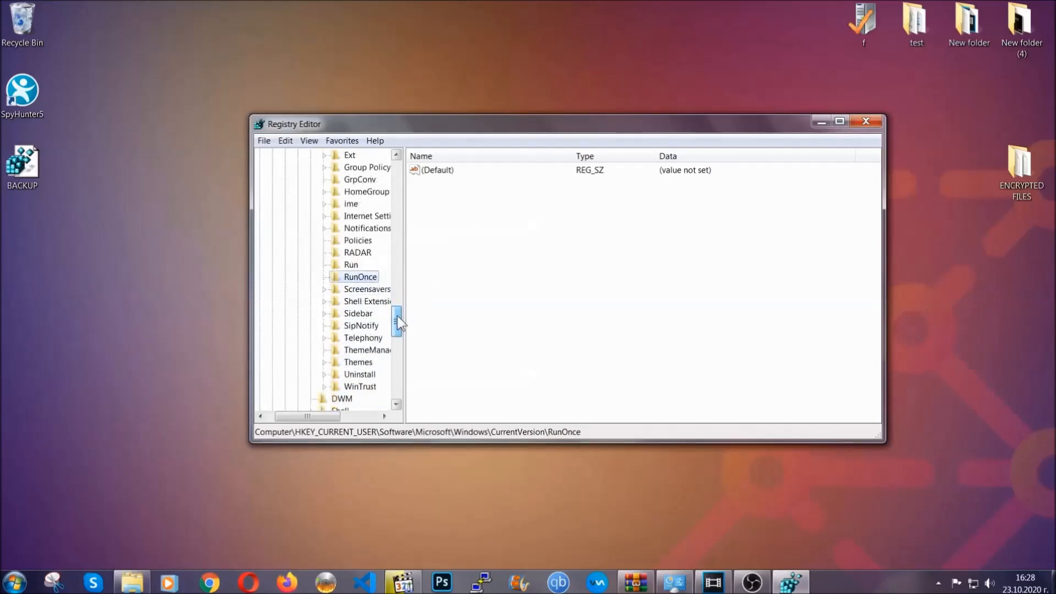
pyautogui.click(351, 265)
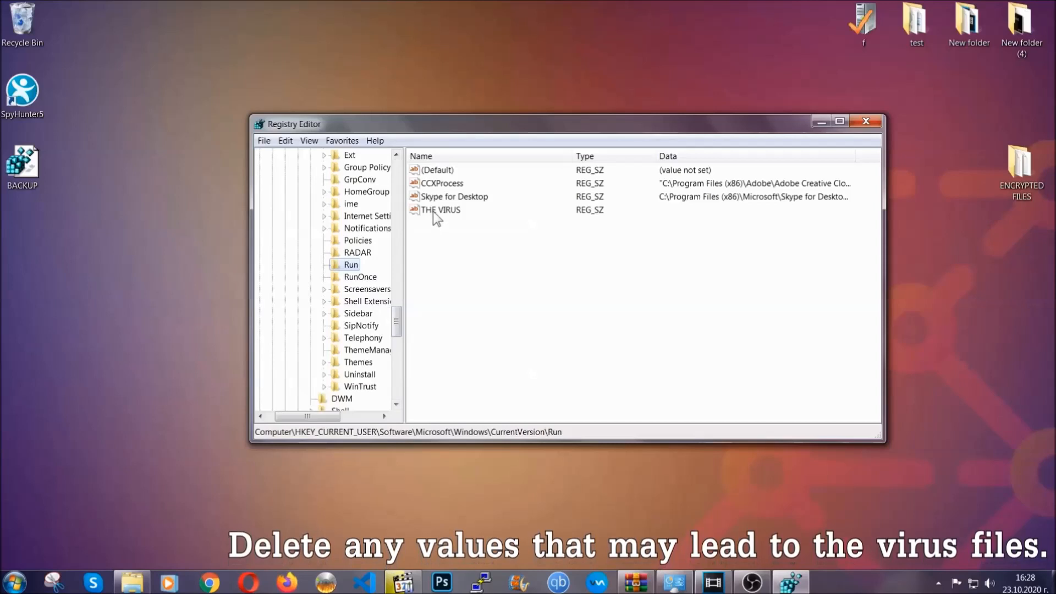
pyautogui.rightClick(440, 210)
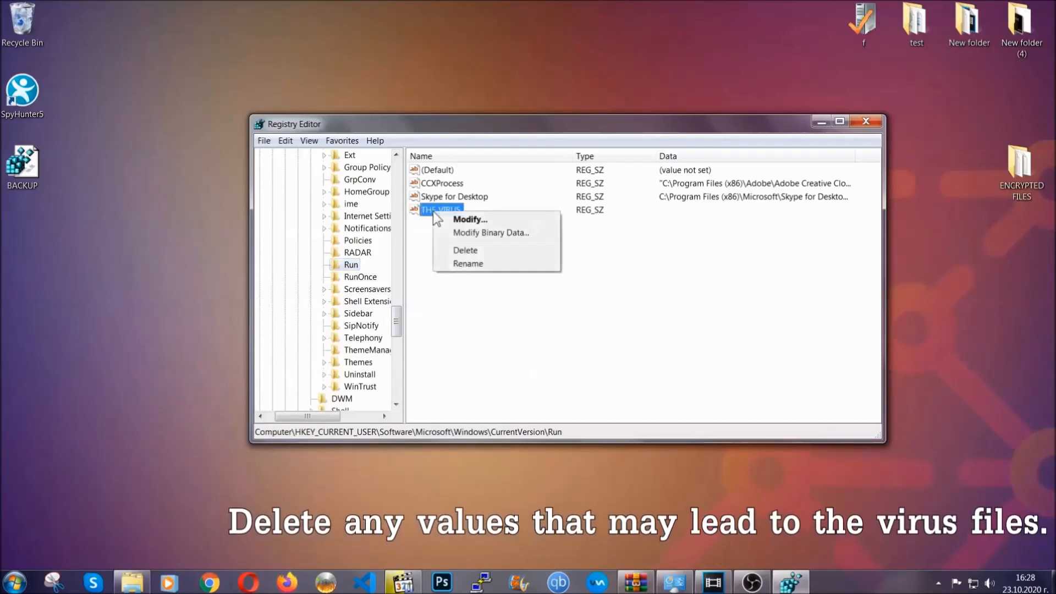
pyautogui.click(465, 250)
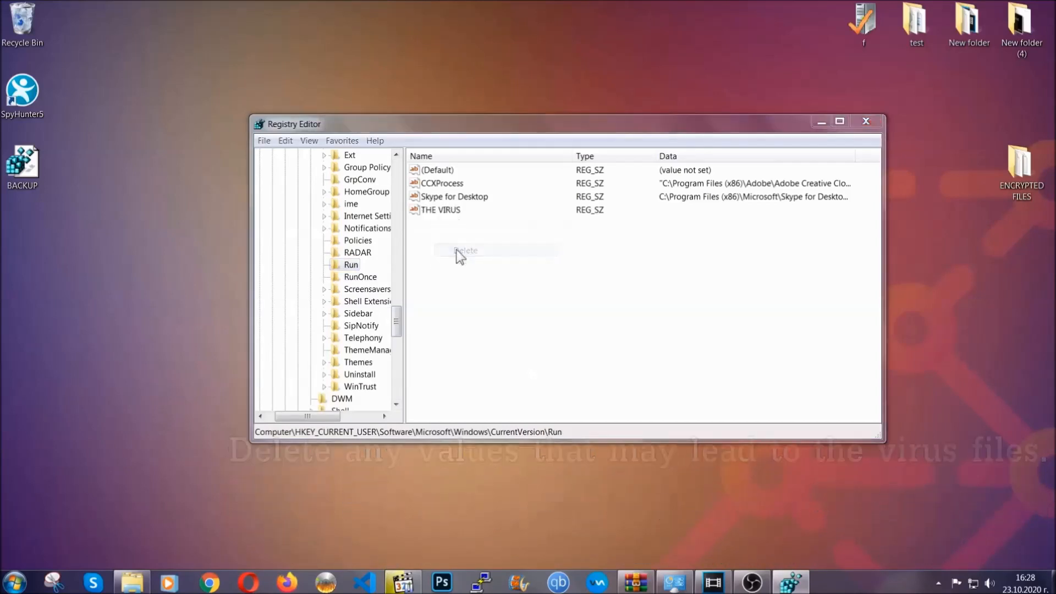
pyautogui.click(465, 249)
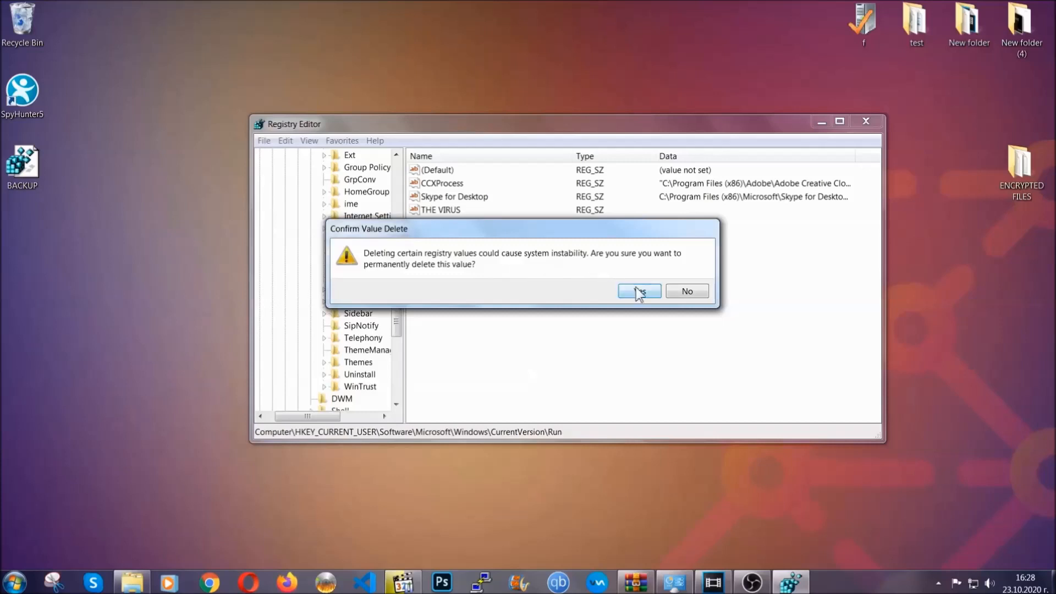
pyautogui.click(638, 290)
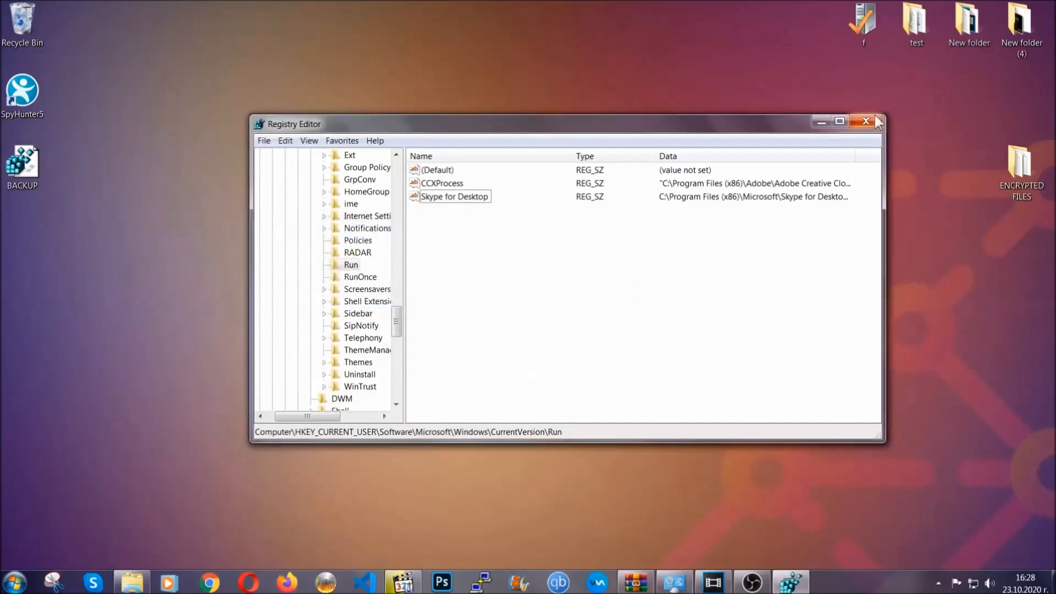
pyautogui.click(866, 122)
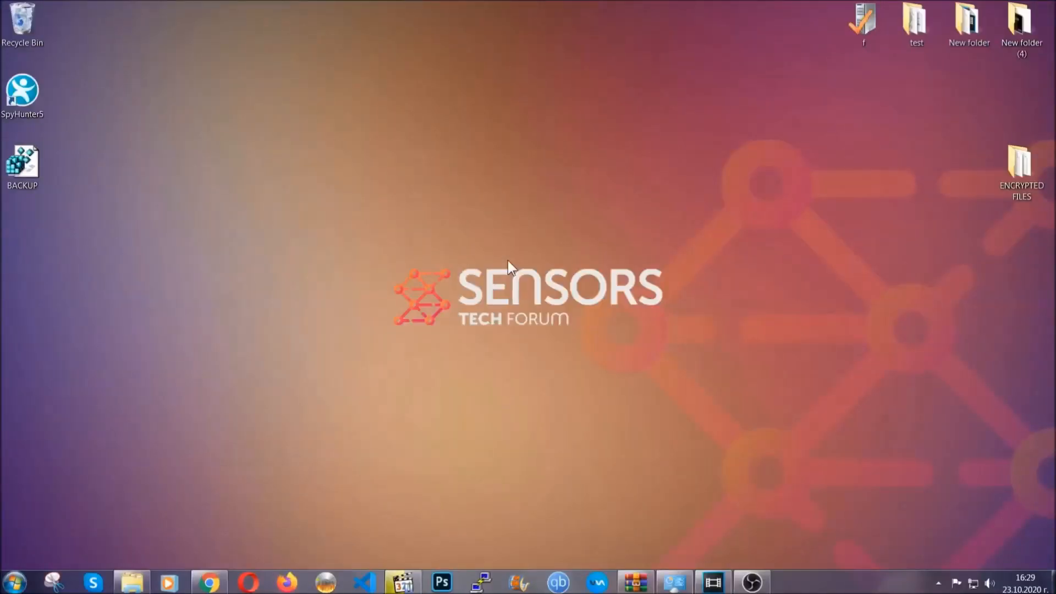
pyautogui.moveTo(317, 414)
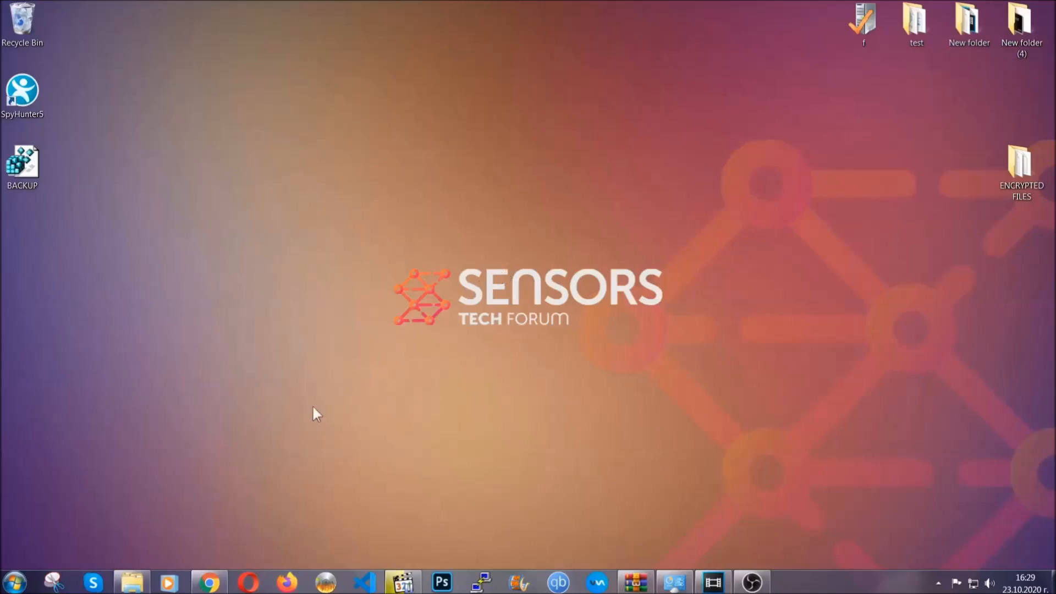
pyautogui.click(209, 581)
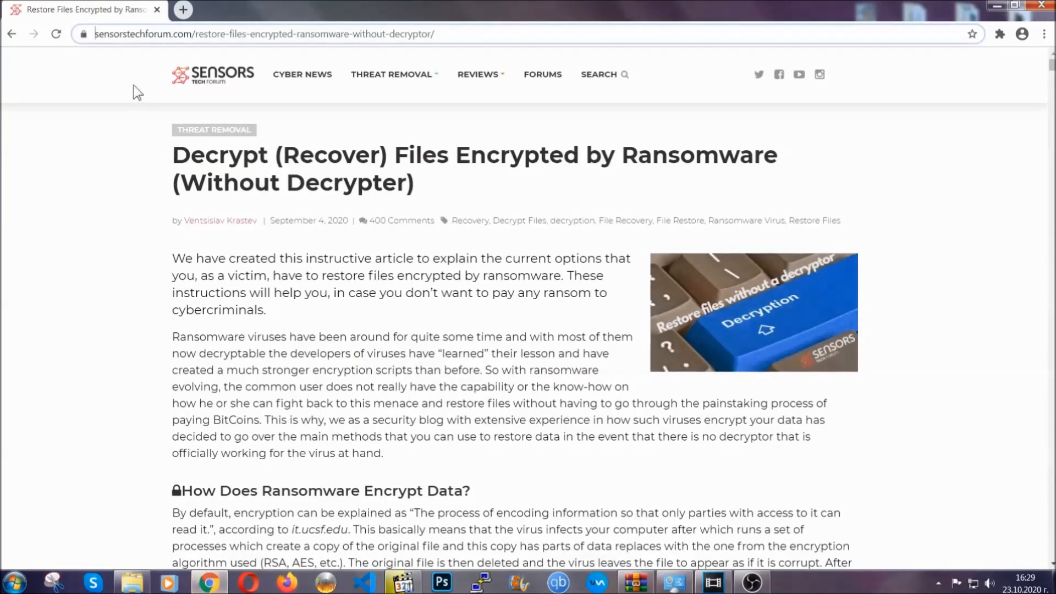
# Step: Scroll the article down to its methods list and expand 'Method 2 - Restore Data via Windows Backup'
pyautogui.click(263, 33)
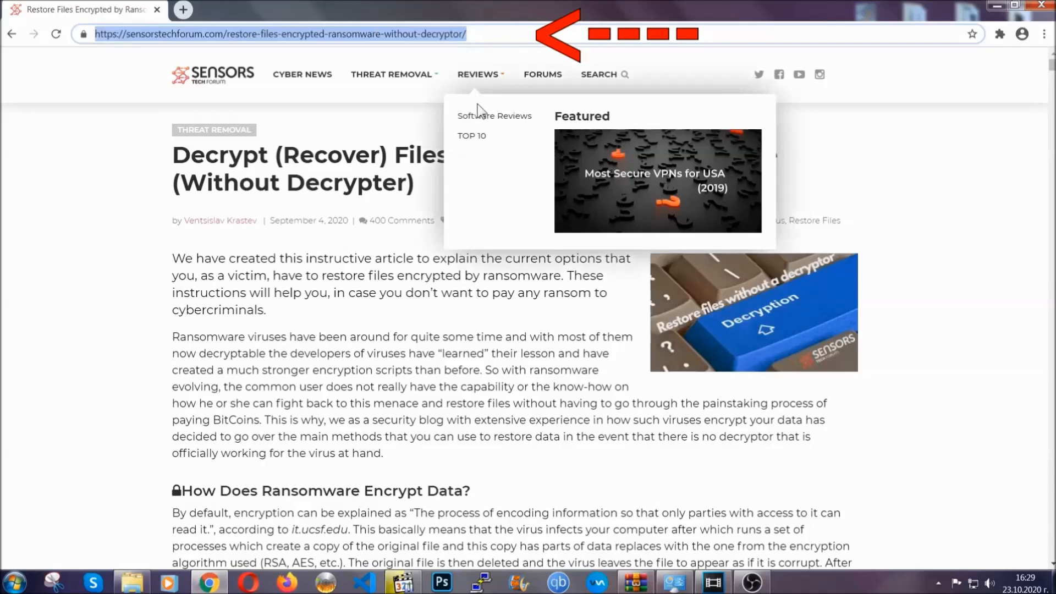
pyautogui.scroll(-3)
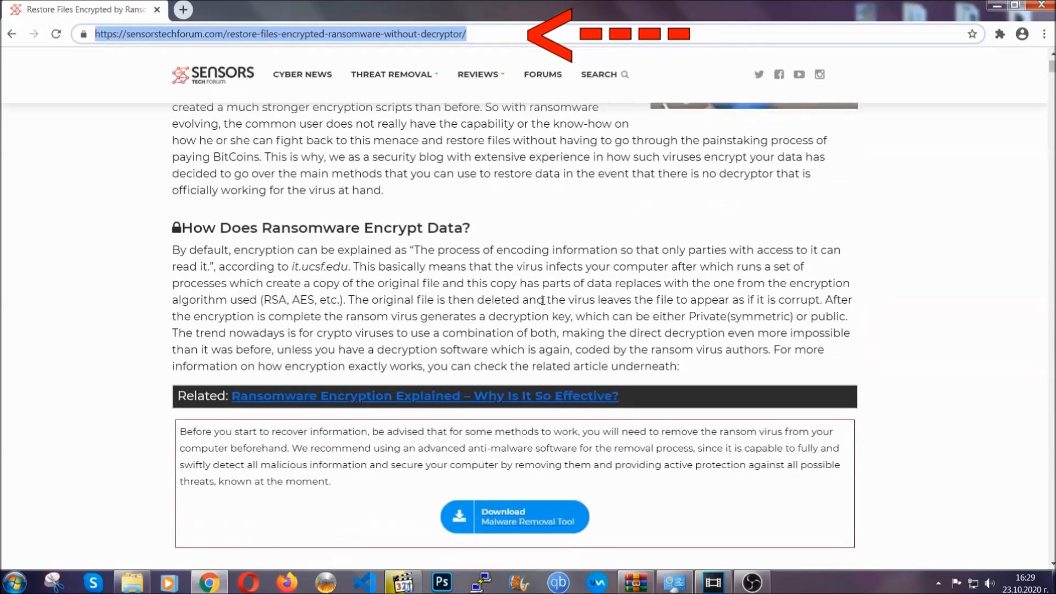
pyautogui.scroll(-3)
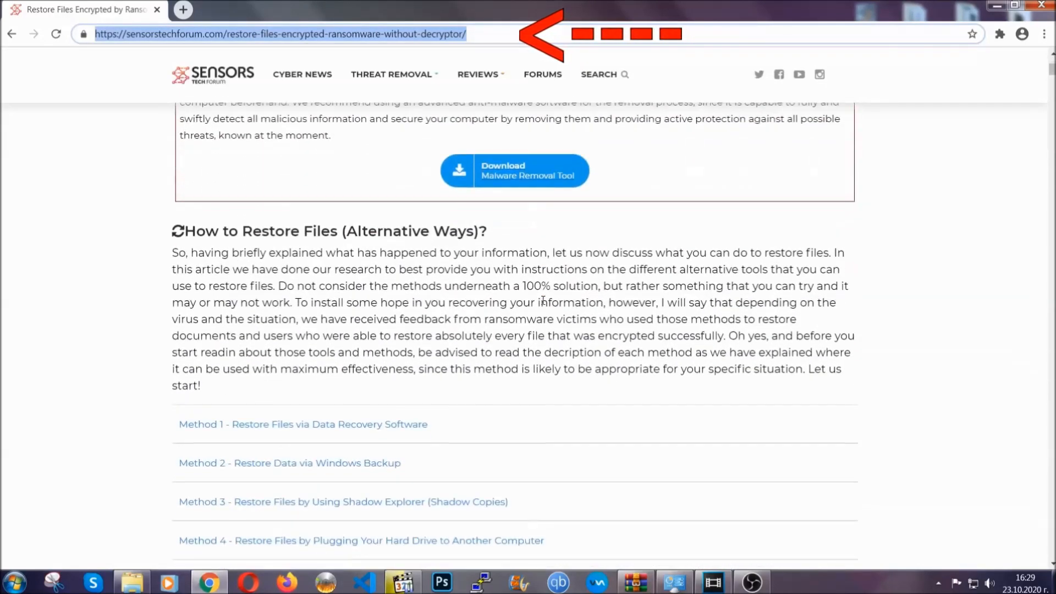
pyautogui.scroll(-3)
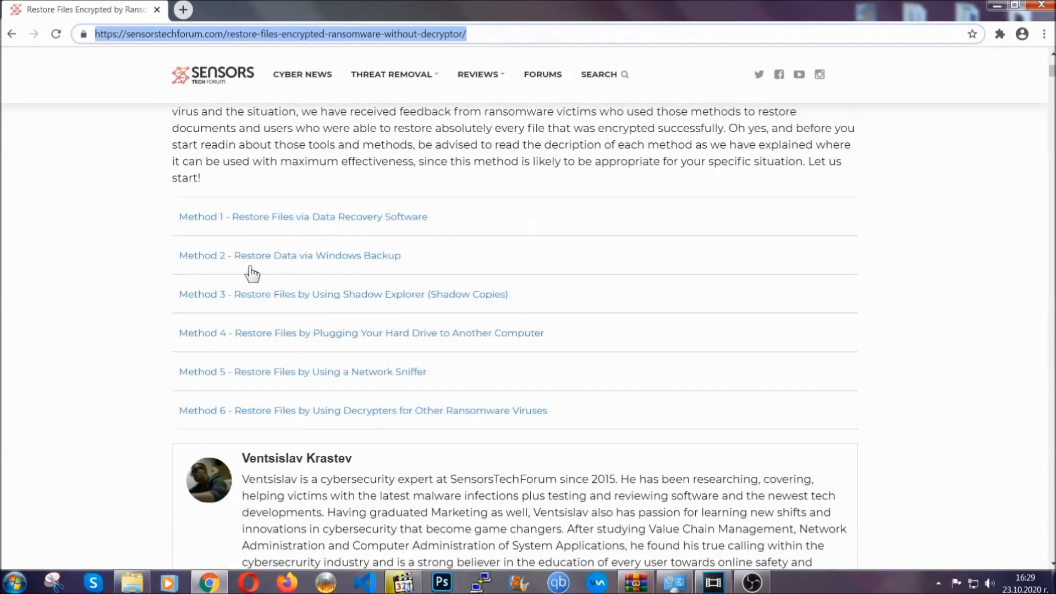
pyautogui.moveTo(357, 304)
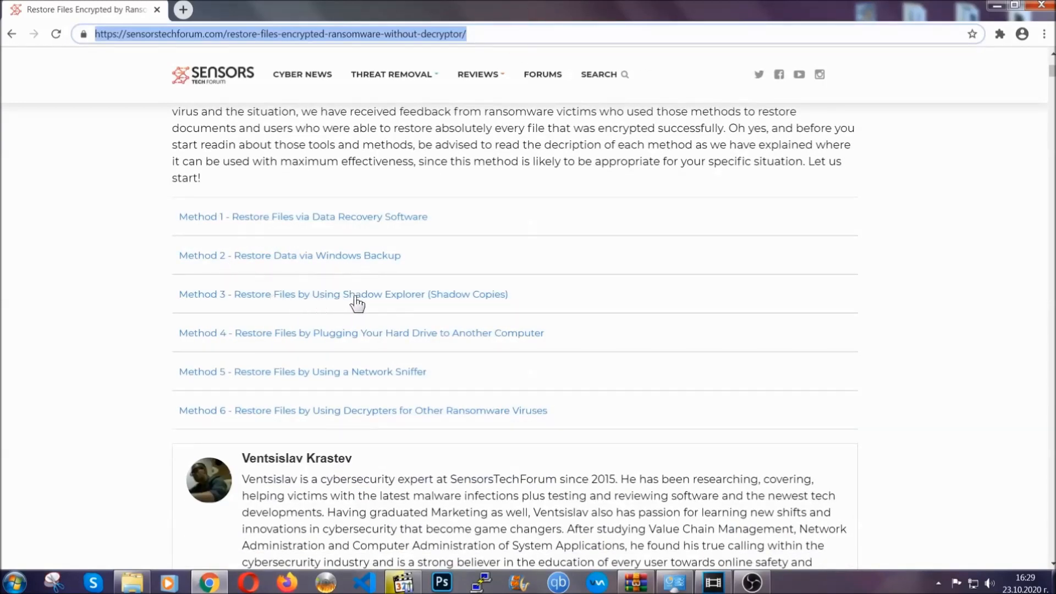
pyautogui.moveTo(378, 349)
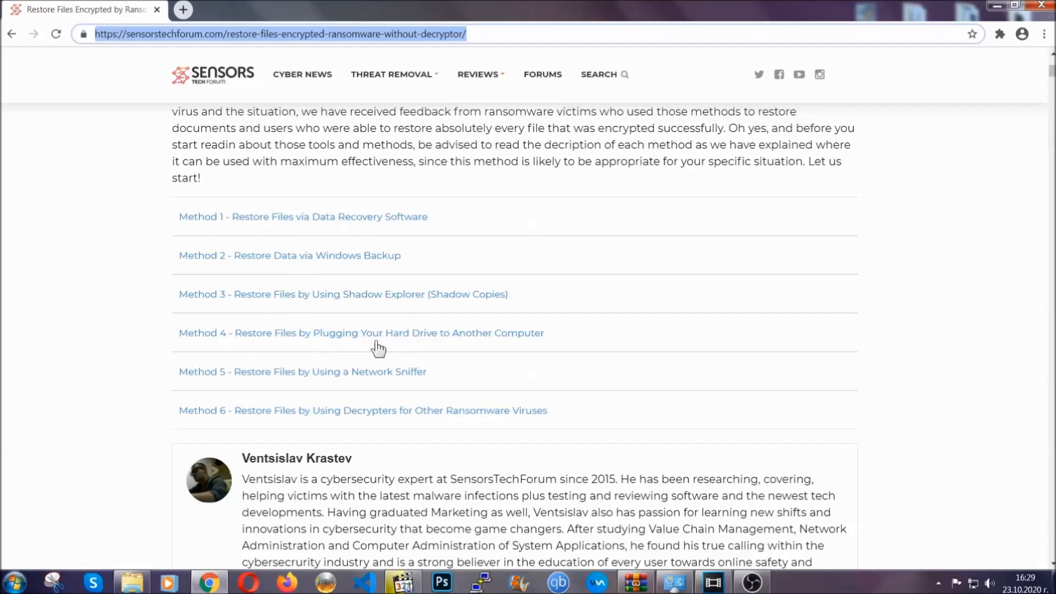
pyautogui.click(289, 255)
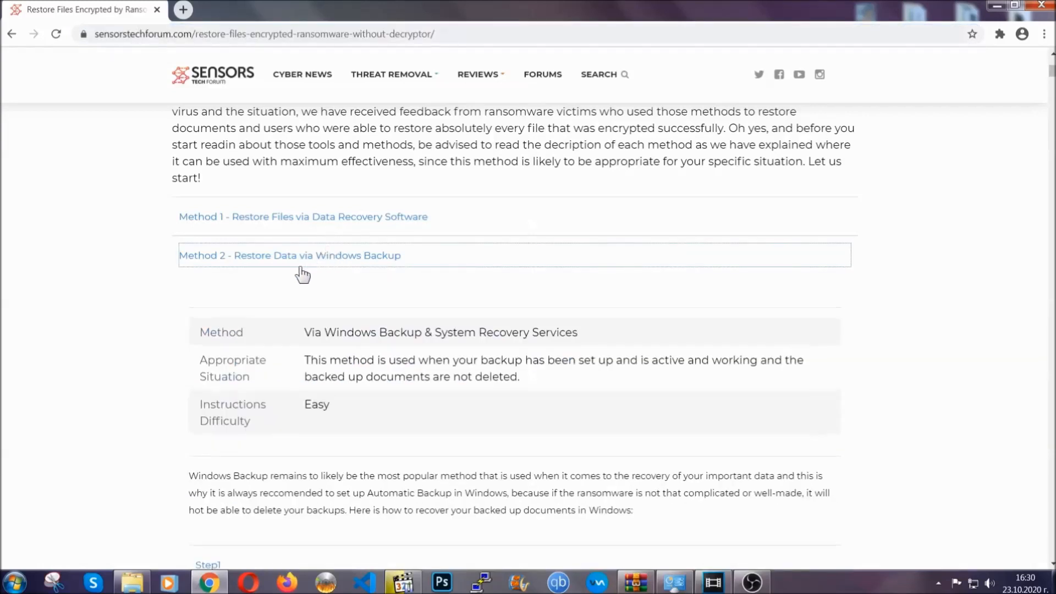
# Step: Select the Method 2 summary, expand Step1 and Step3, and enter 'ms-settings:windowsupdate'
pyautogui.moveTo(307, 332); pyautogui.dragTo(378, 414)
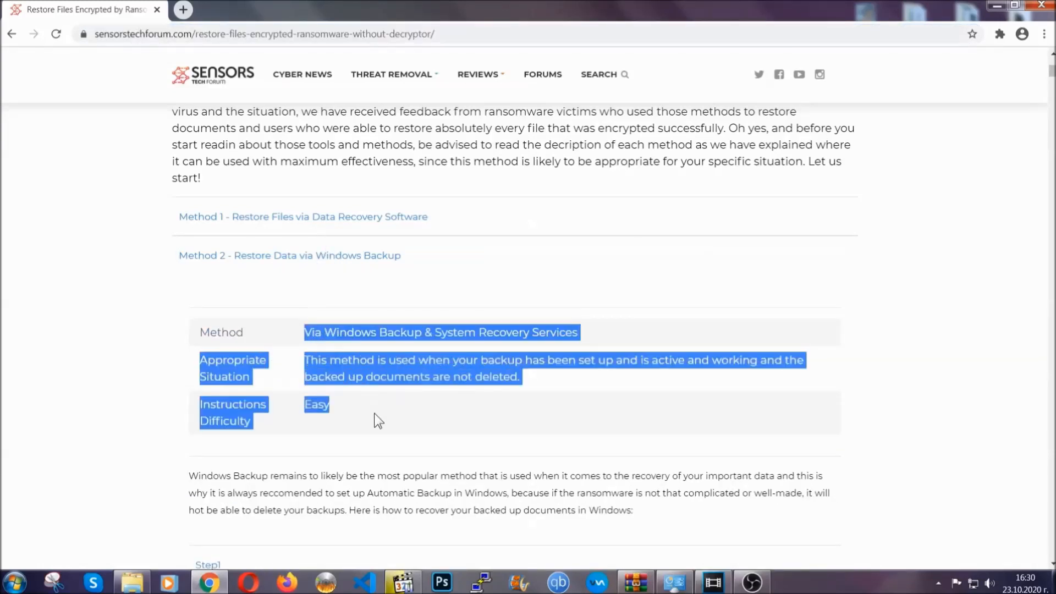
pyautogui.scroll(-3)
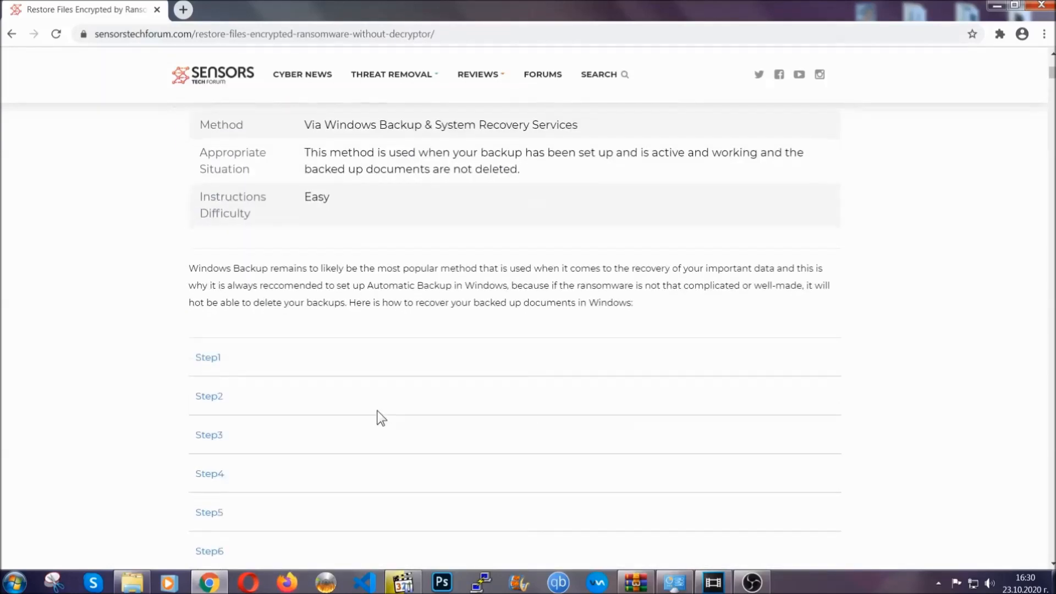
pyautogui.click(207, 357)
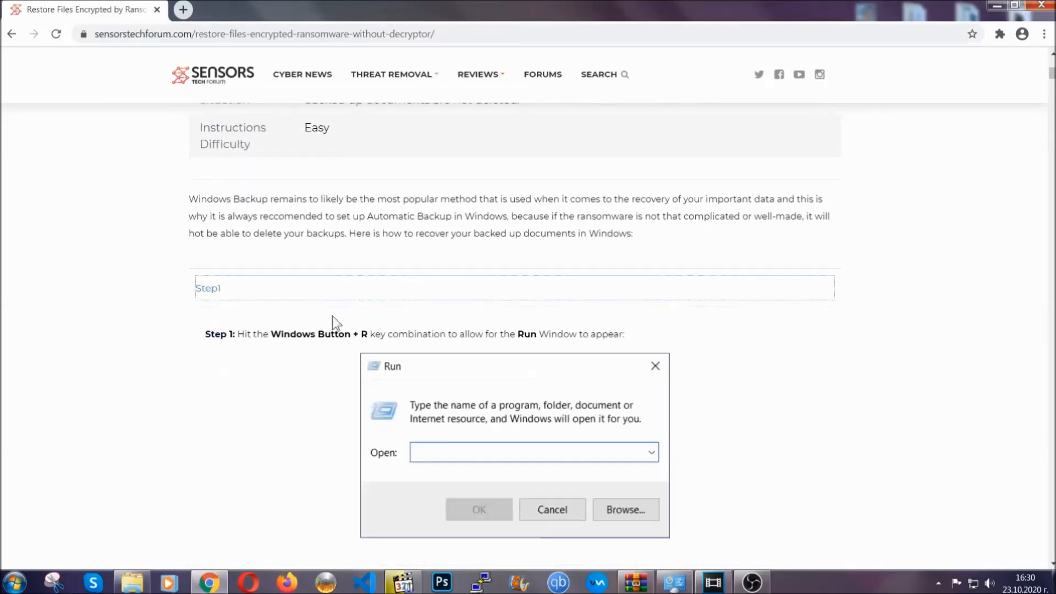
pyautogui.scroll(-3)
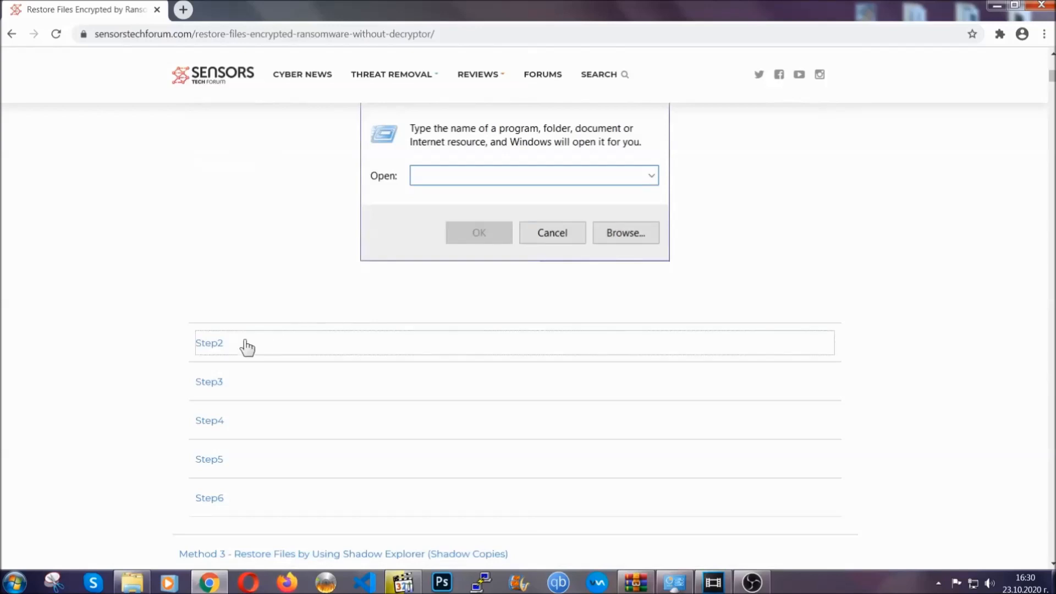
pyautogui.write('ms-settings:windowsupdate')
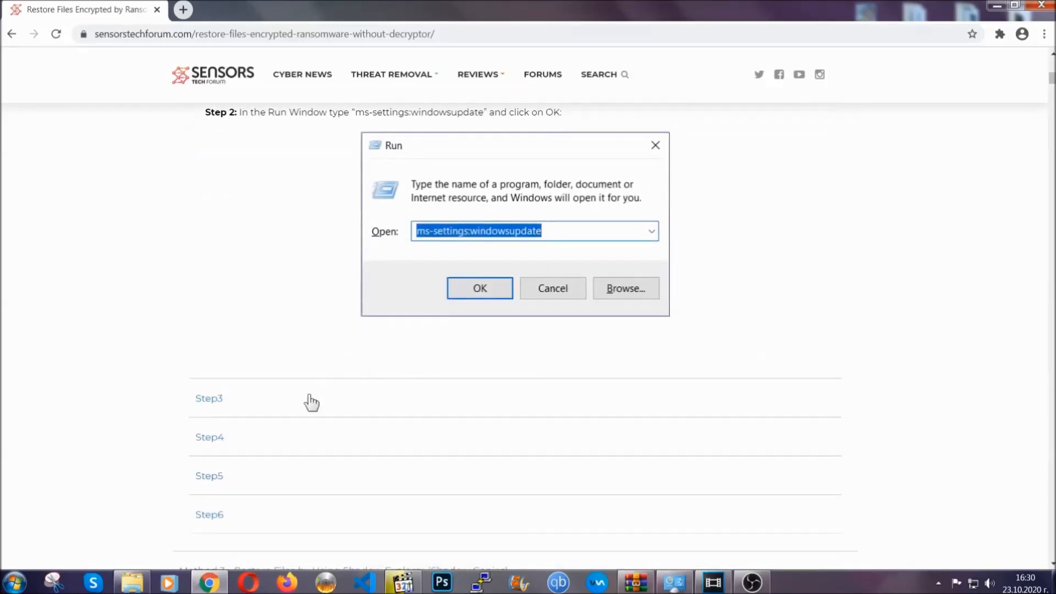
pyautogui.click(479, 287)
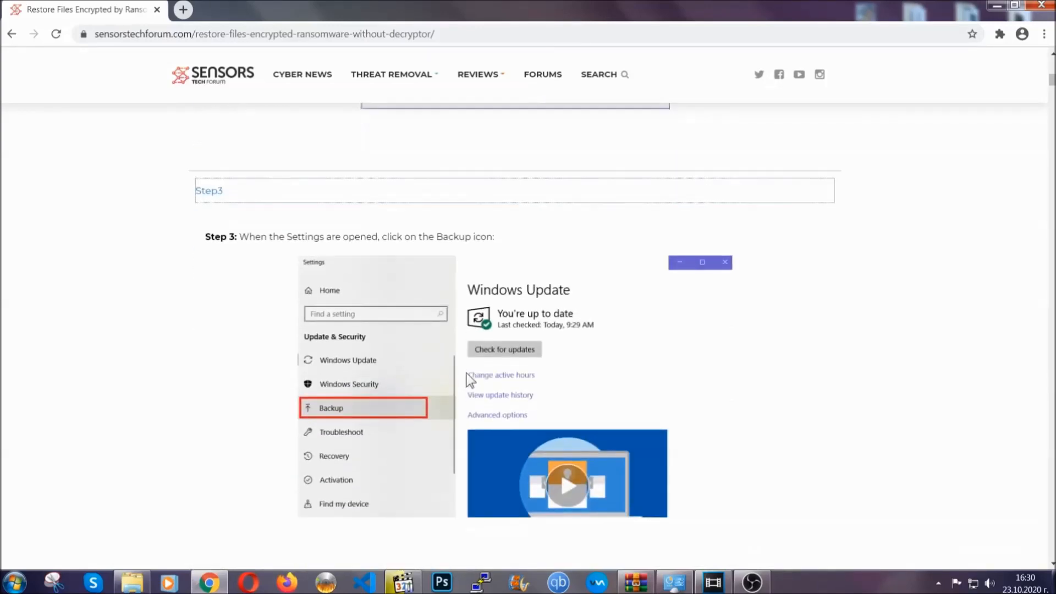
pyautogui.scroll(-3)
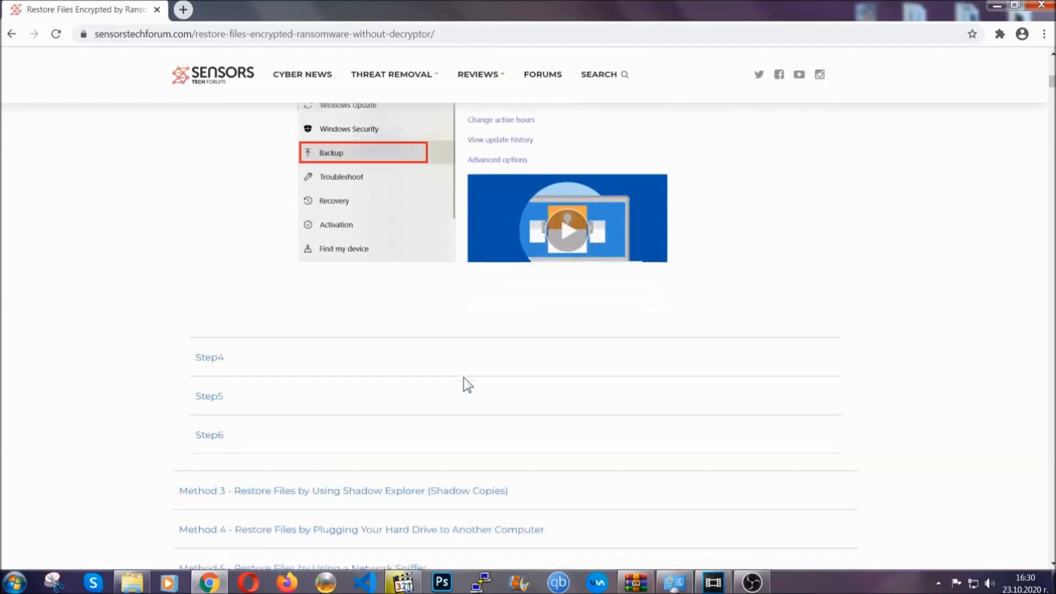
pyautogui.scroll(-3)
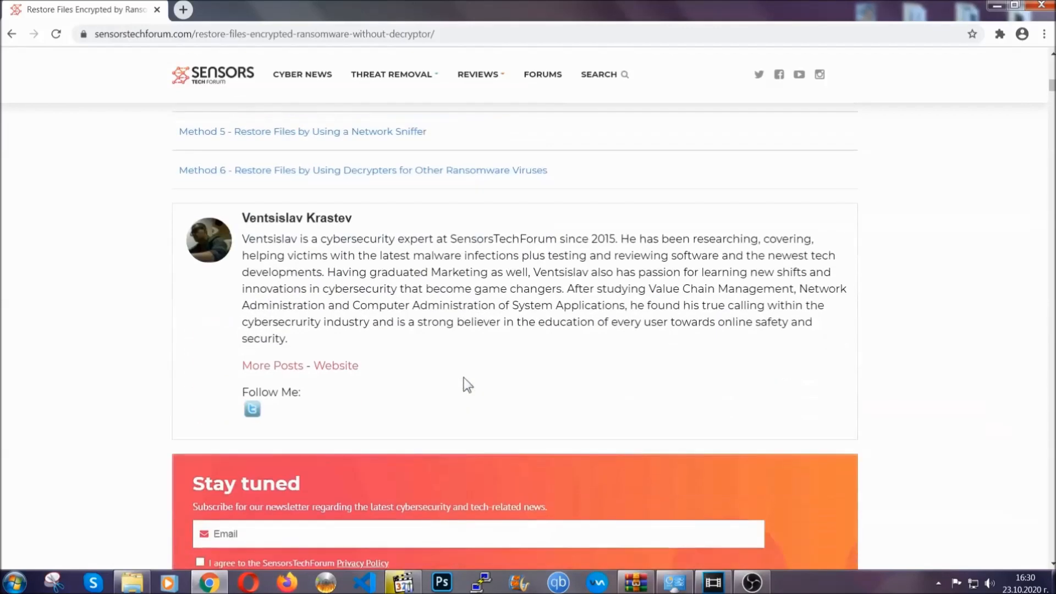